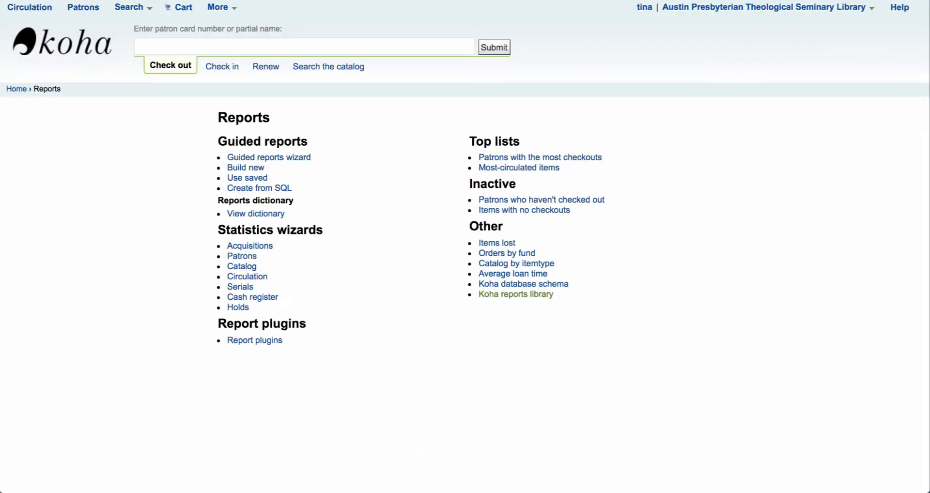
Step: From the staff home, reach the Reports module and the SchemaSpy schema for Koha 17.05.x
click(17, 89)
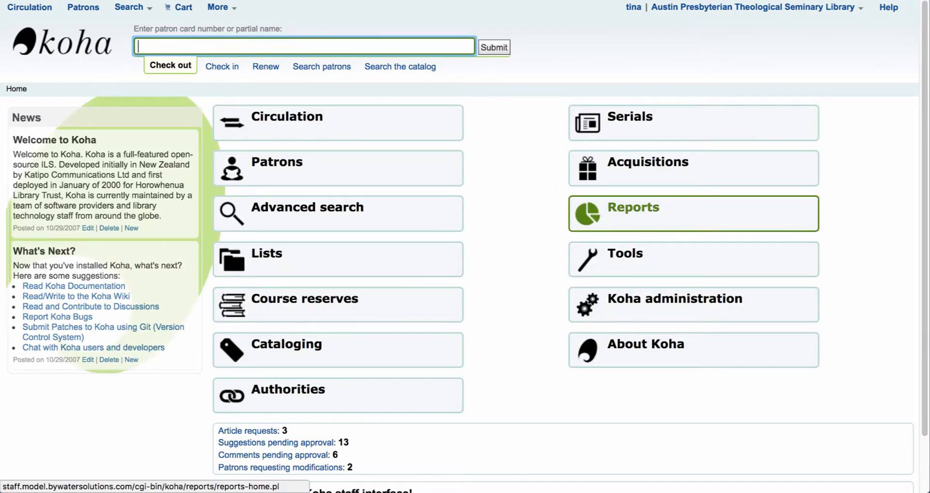
click(692, 214)
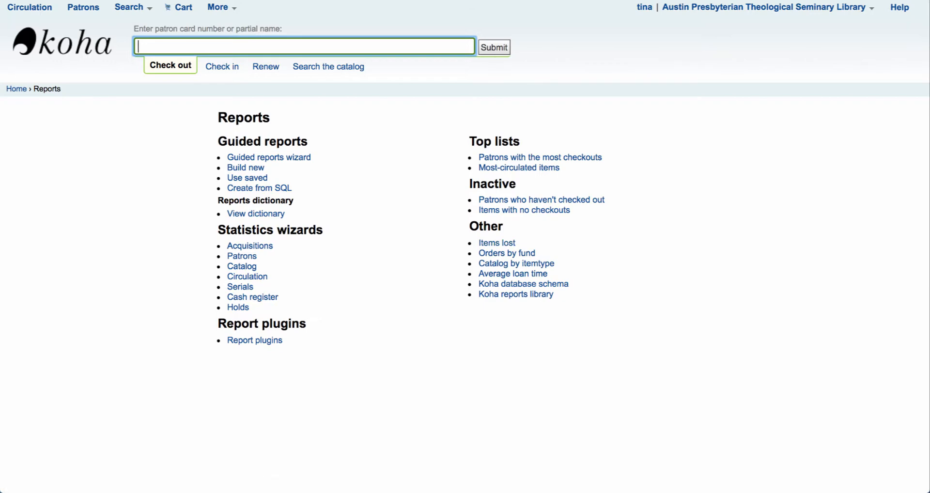
mouse_move(516, 293)
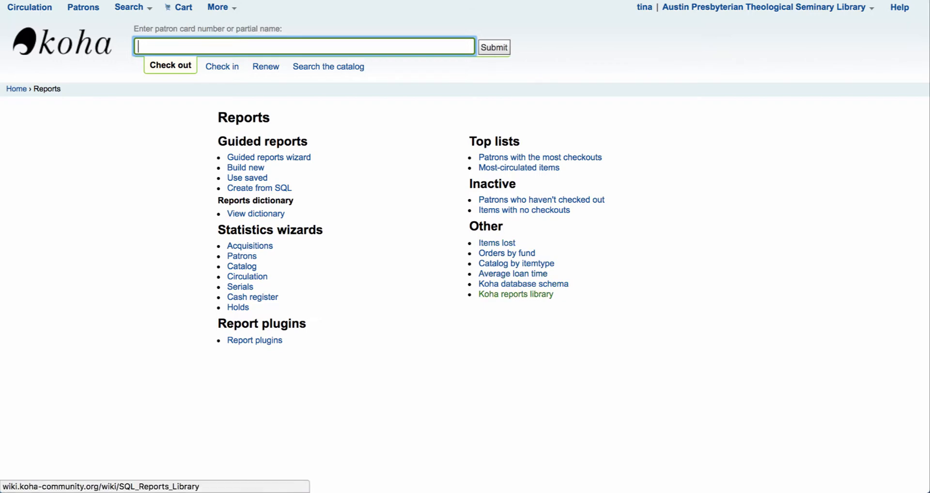
mouse_move(523, 284)
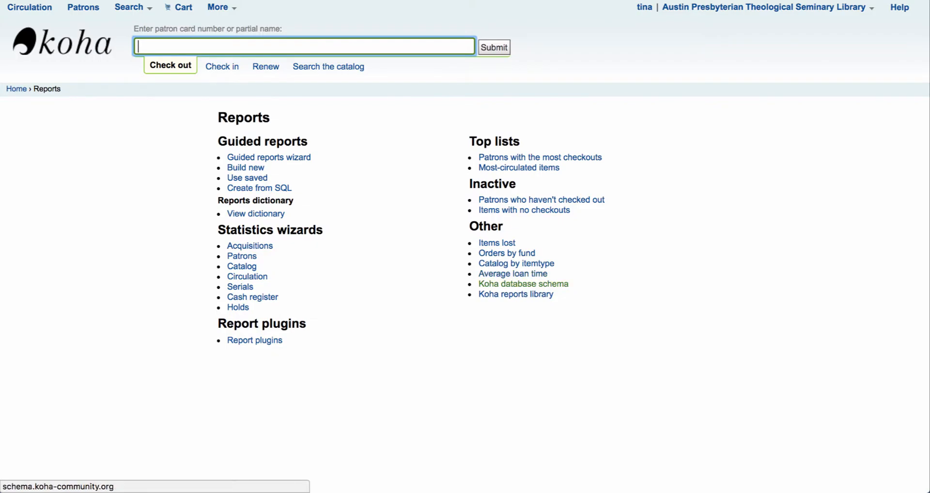
click(522, 283)
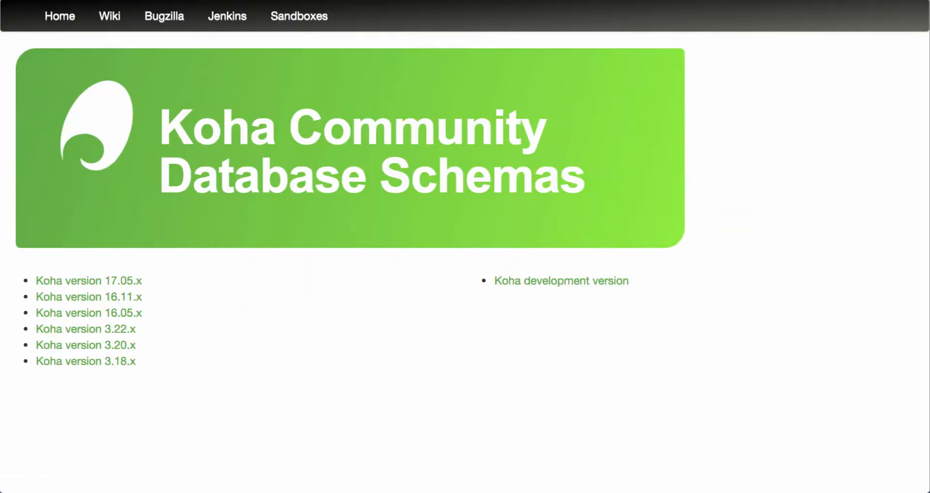
mouse_move(88, 281)
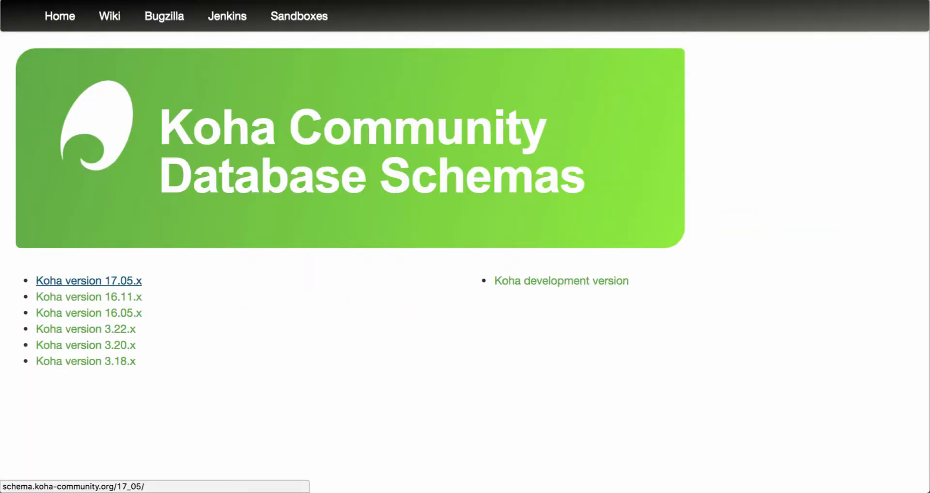
click(88, 281)
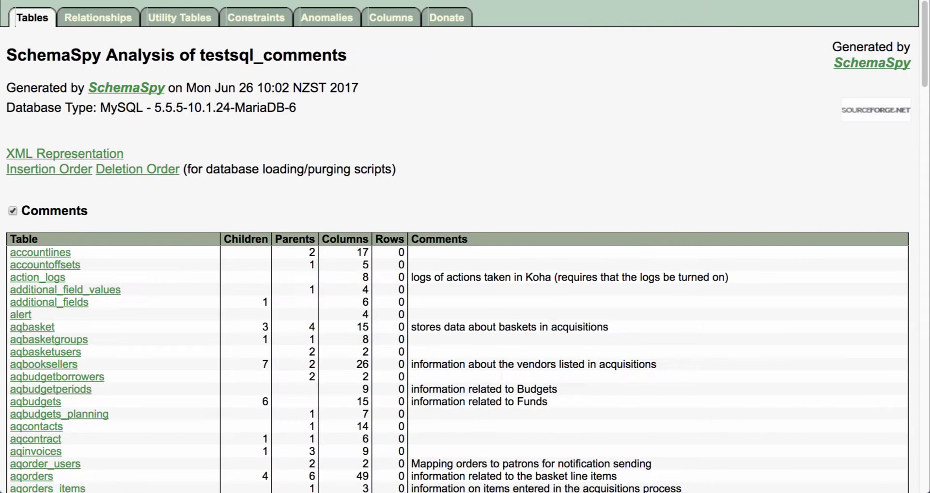
Step: Locate the biblio table in the schema list and review its columns and child tables
scroll(down, 3)
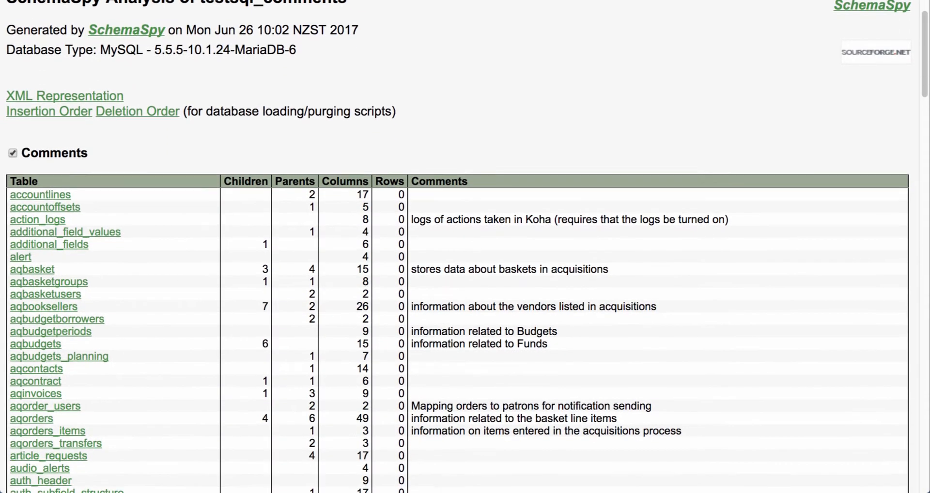
scroll(down, 3)
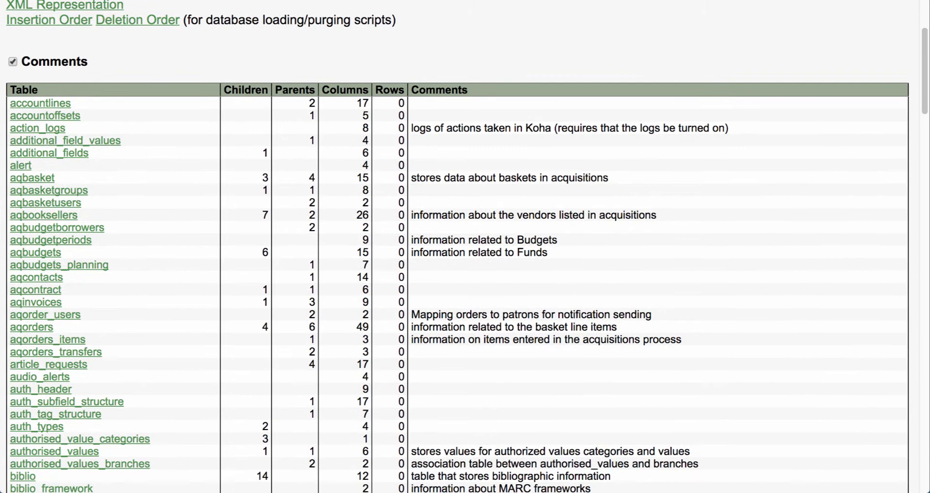
scroll(down, 3)
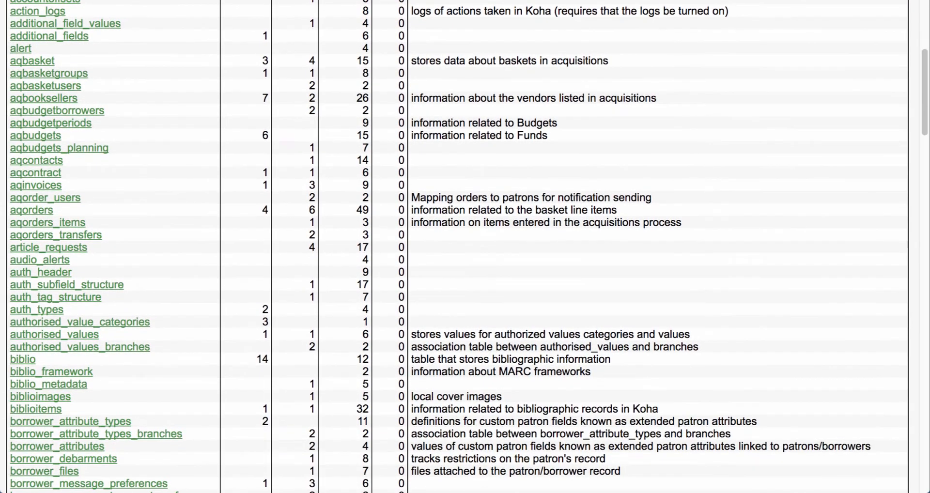
click(23, 360)
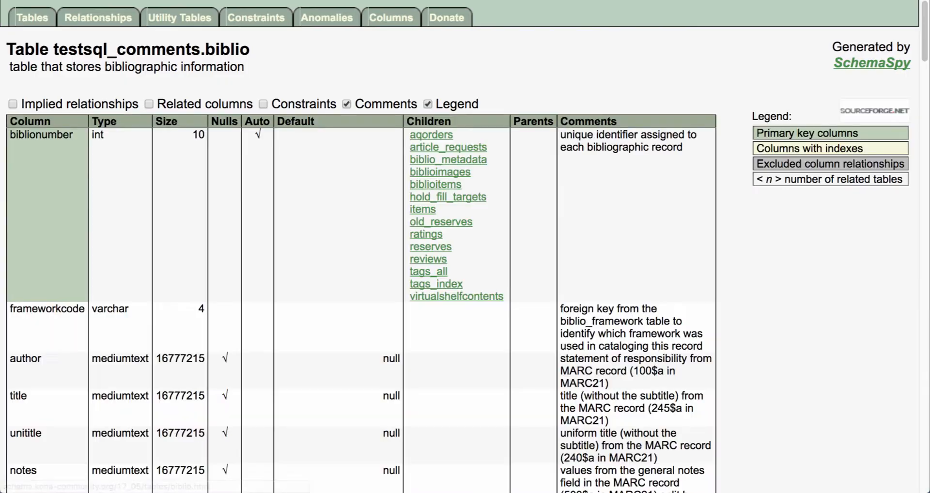
scroll(down, 3)
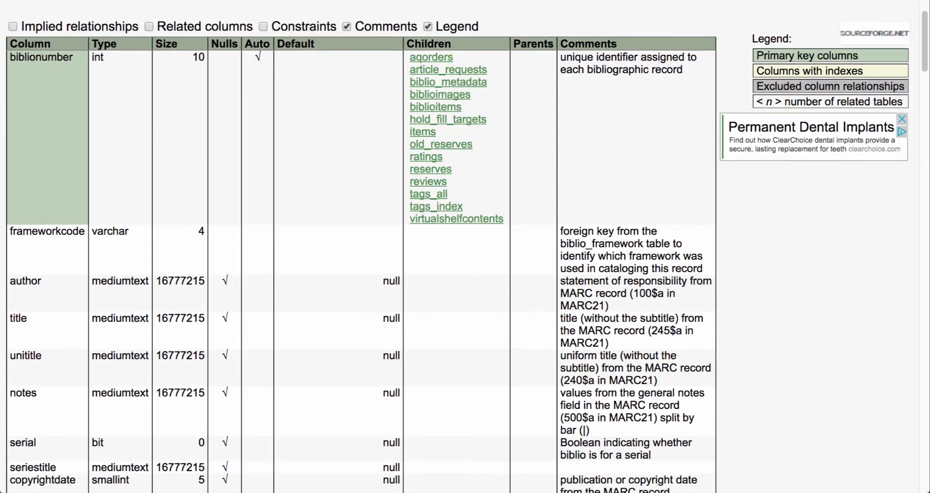
scroll(up, 3)
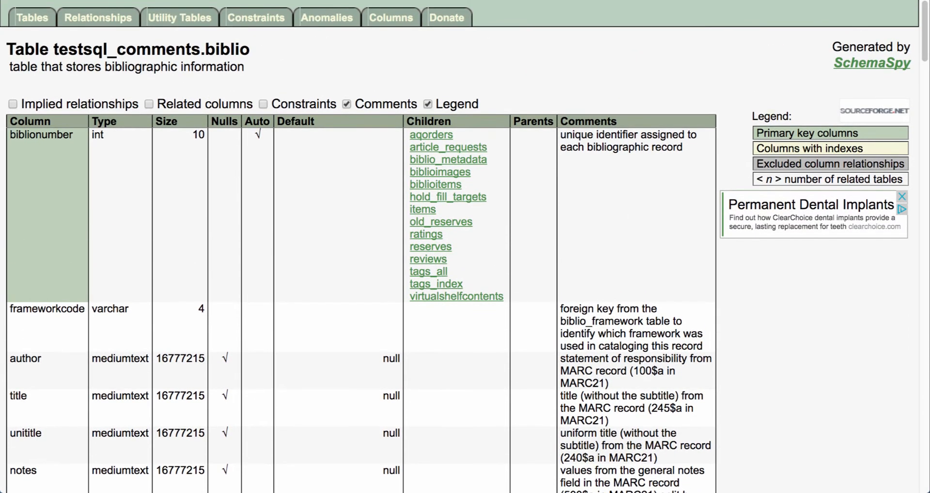
scroll(down, 3)
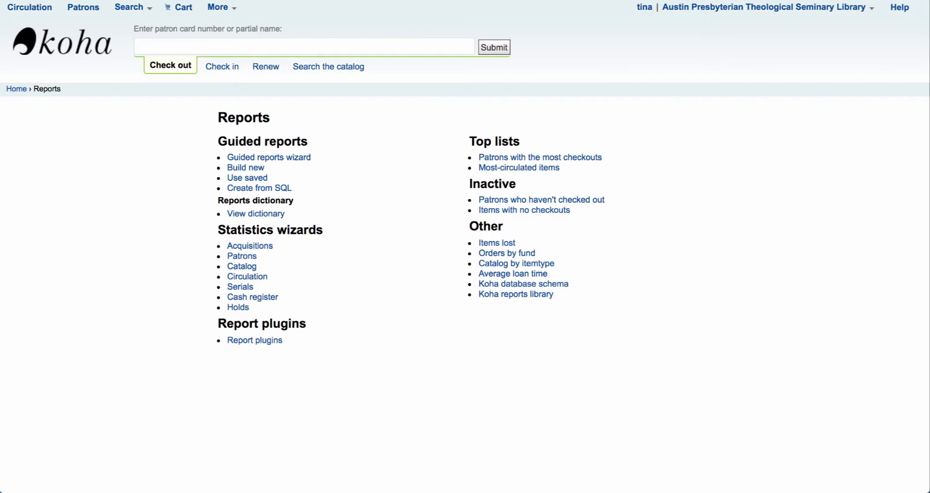
mouse_move(516, 294)
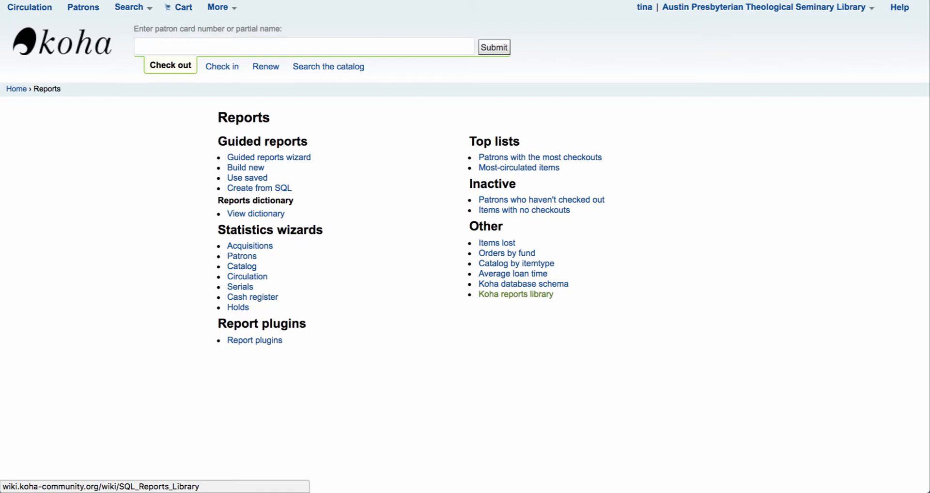
Step: Bring up the community Koha SQL Reports Library from the Reports page
click(516, 293)
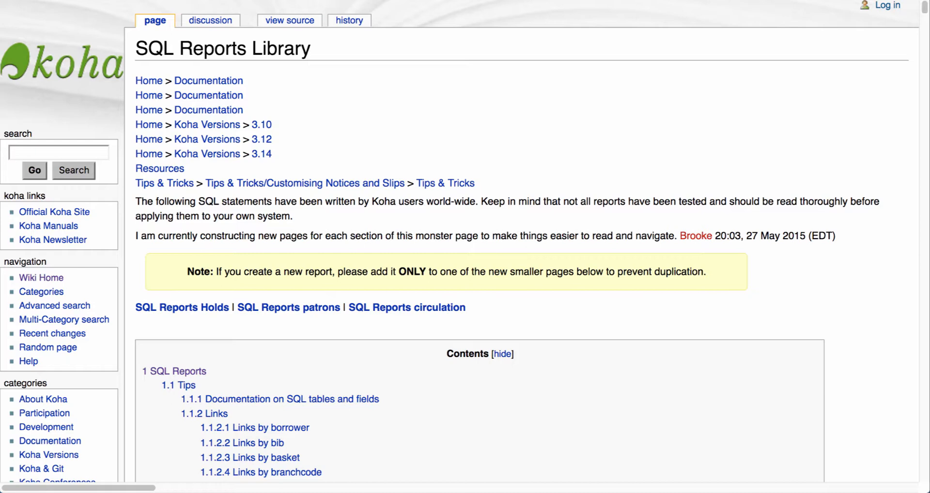
scroll(down, 3)
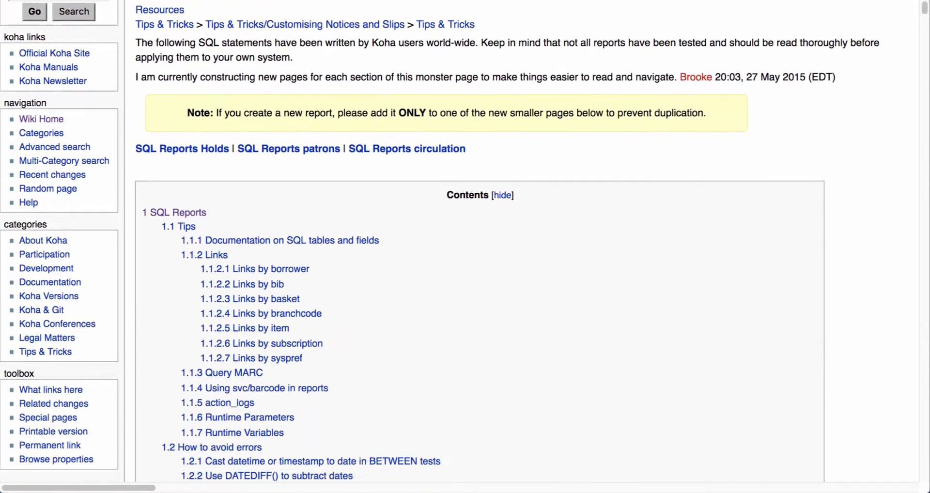
scroll(down, 3)
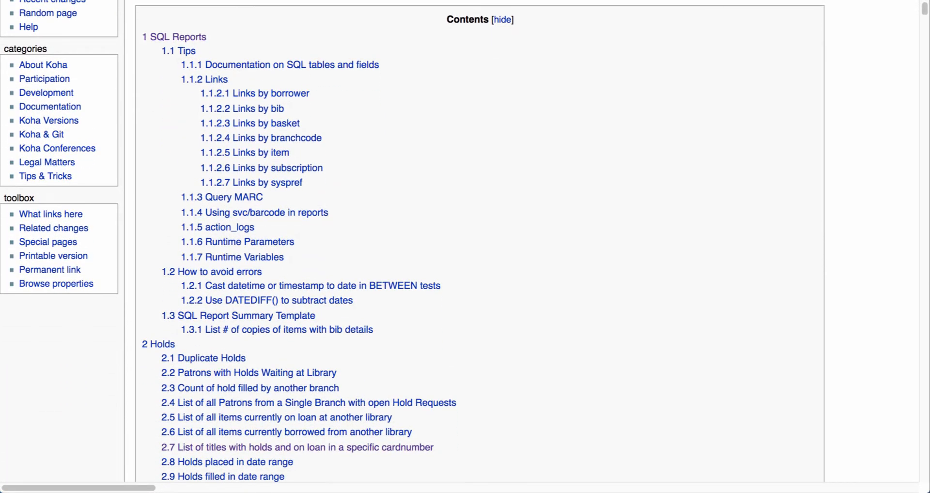
mouse_move(243, 152)
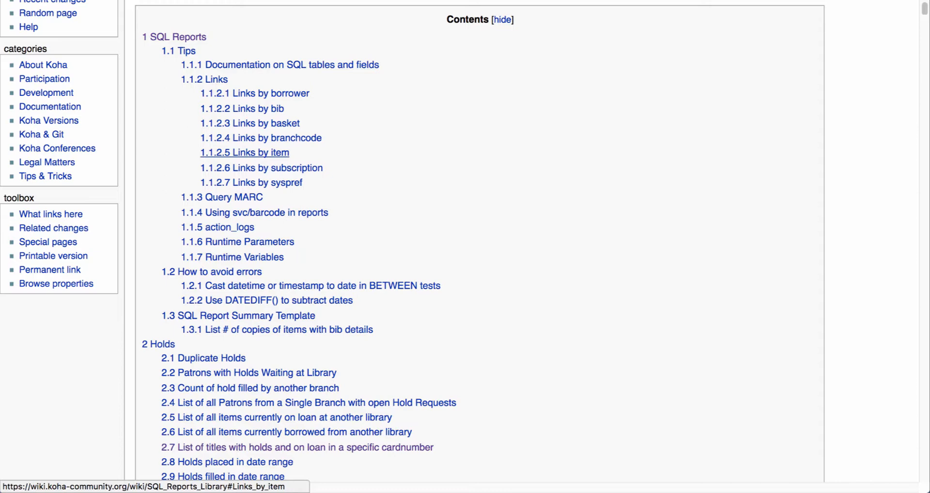
mouse_move(263, 93)
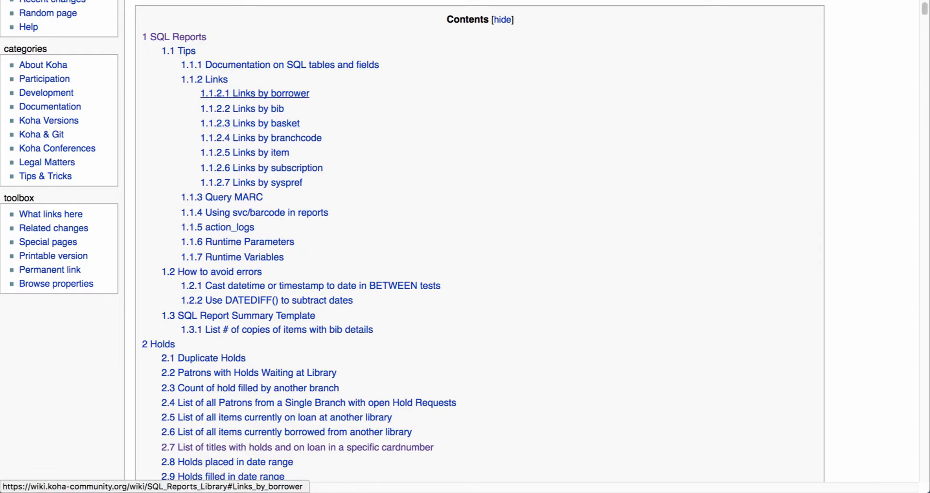
mouse_move(259, 138)
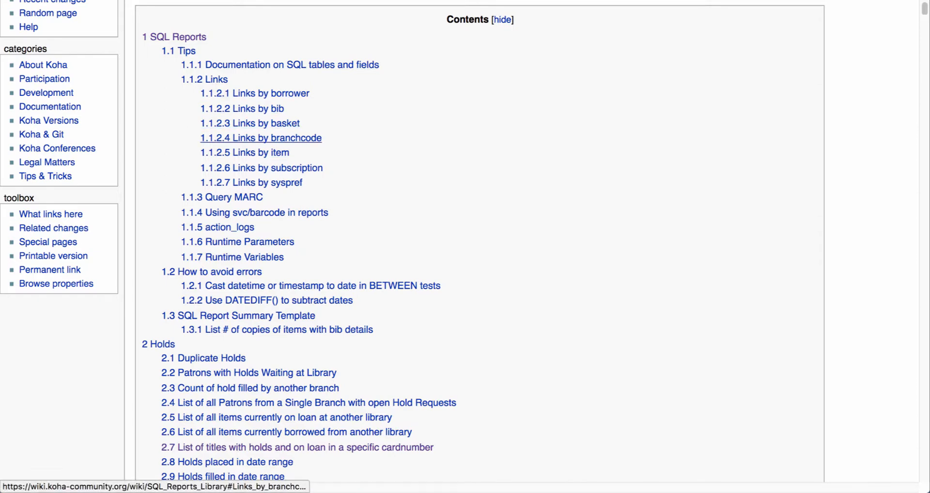
mouse_move(259, 167)
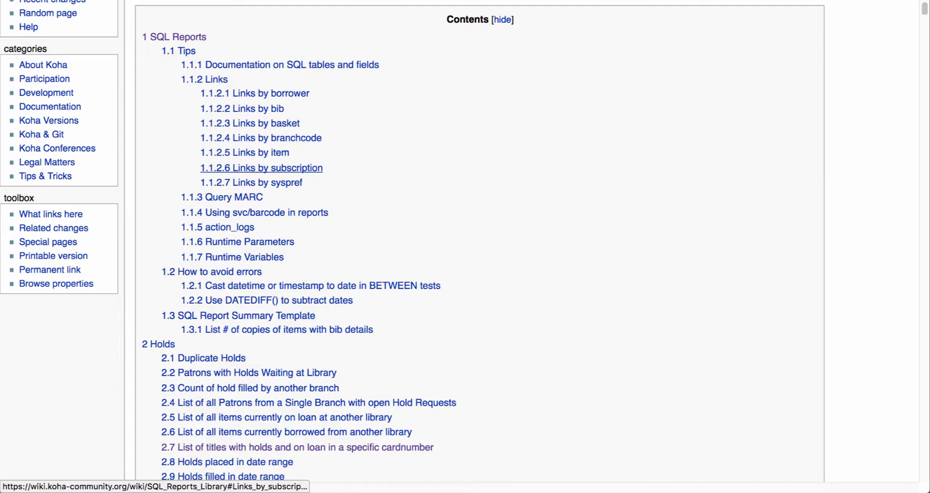
mouse_move(210, 272)
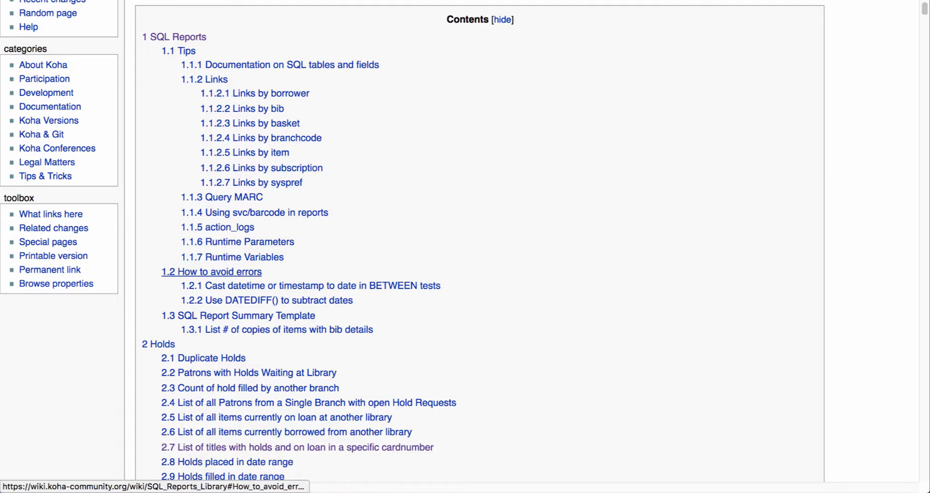
mouse_move(236, 314)
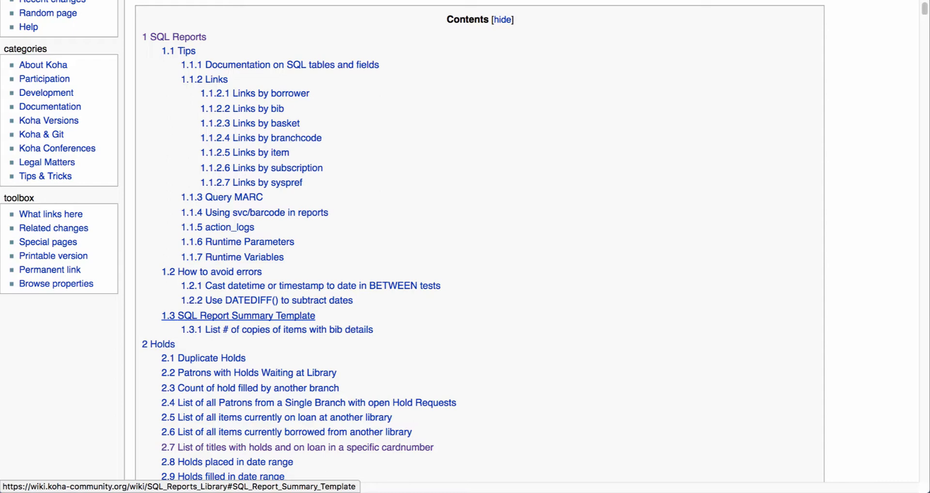
mouse_move(236, 315)
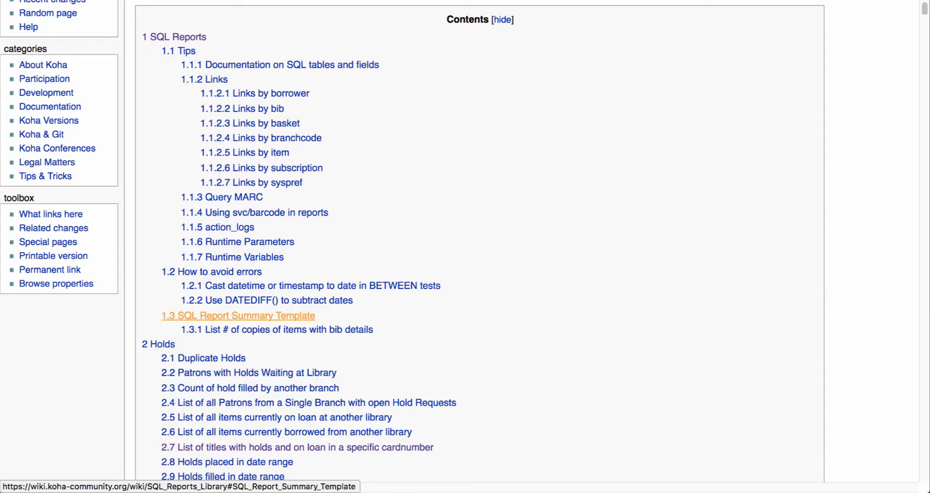
click(237, 315)
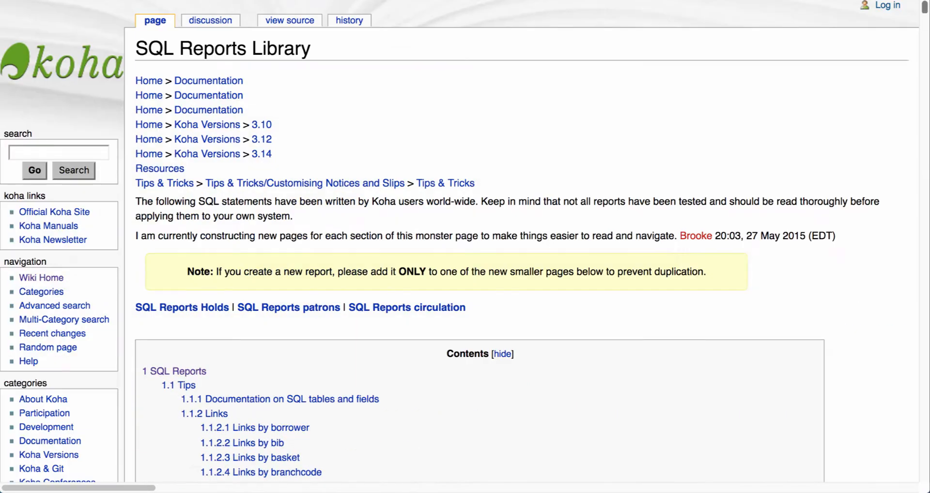
Step: Scroll the library's table of contents to entry 6.77 Bibs Suppressed in OPAC
scroll(down, 3)
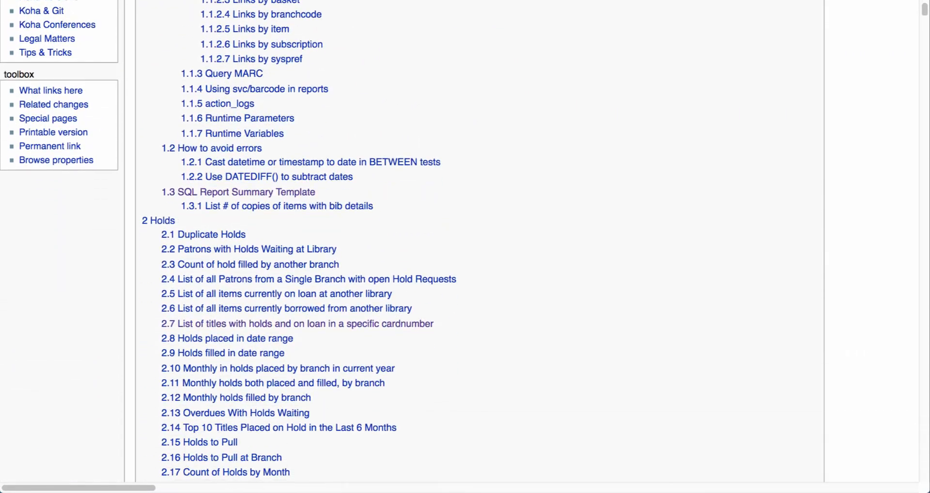
scroll(down, 3)
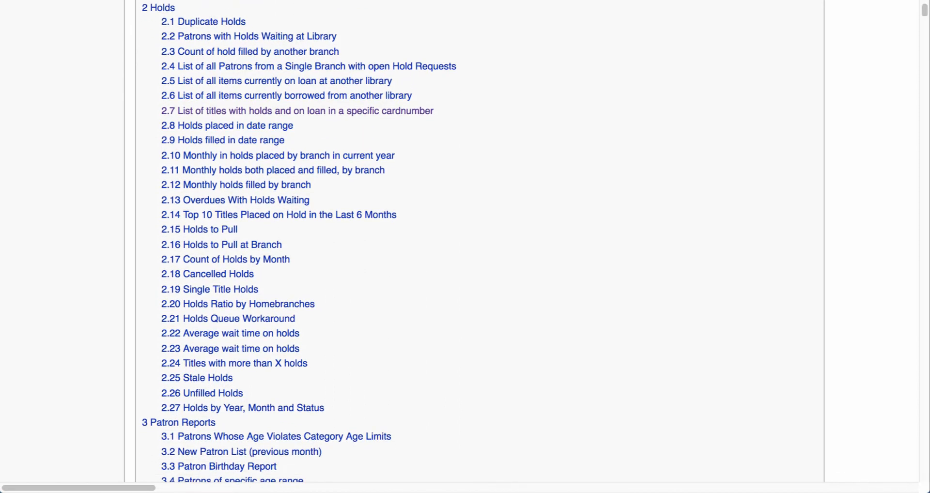
mouse_move(271, 170)
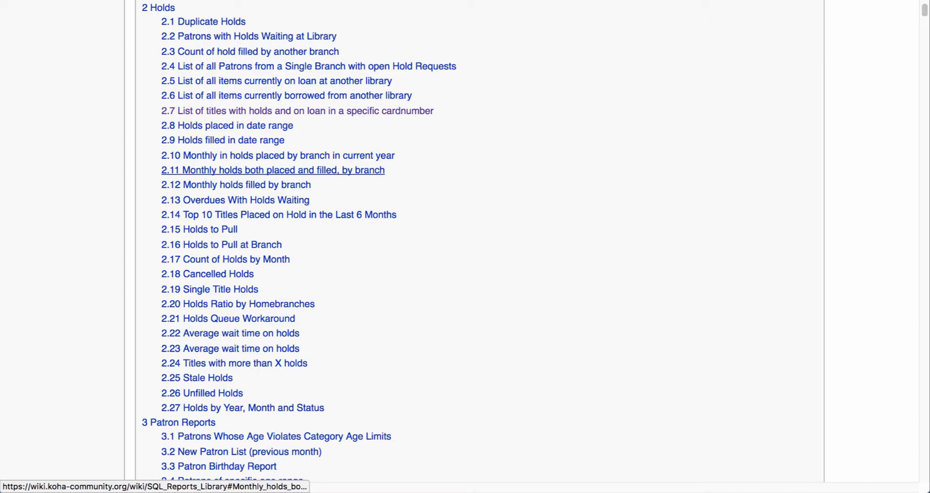
mouse_move(197, 378)
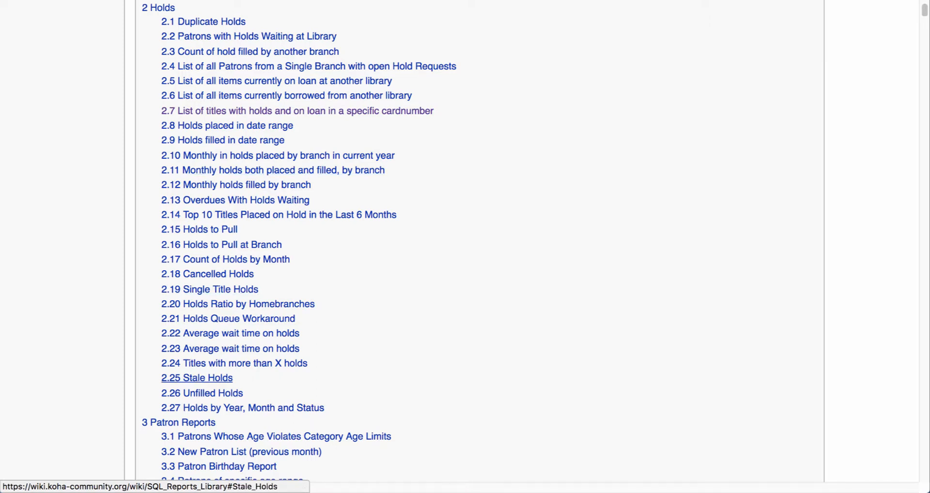
scroll(down, 3)
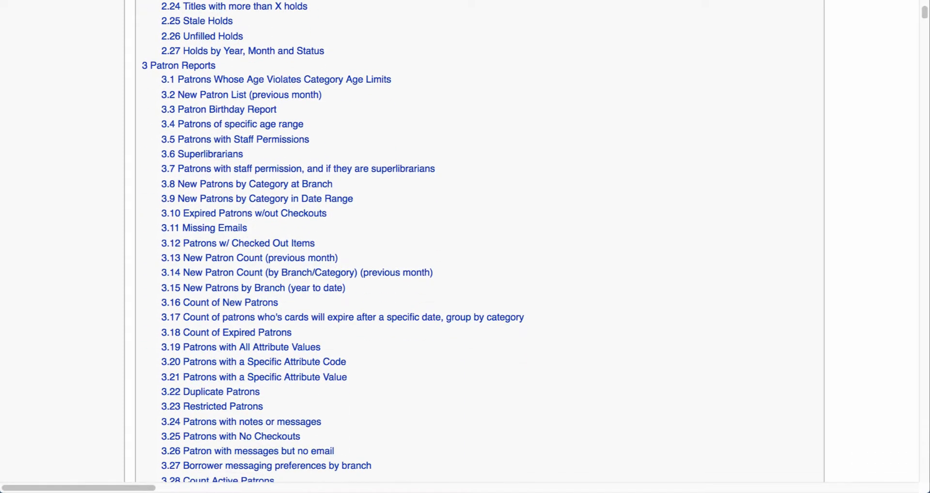
scroll(down, 3)
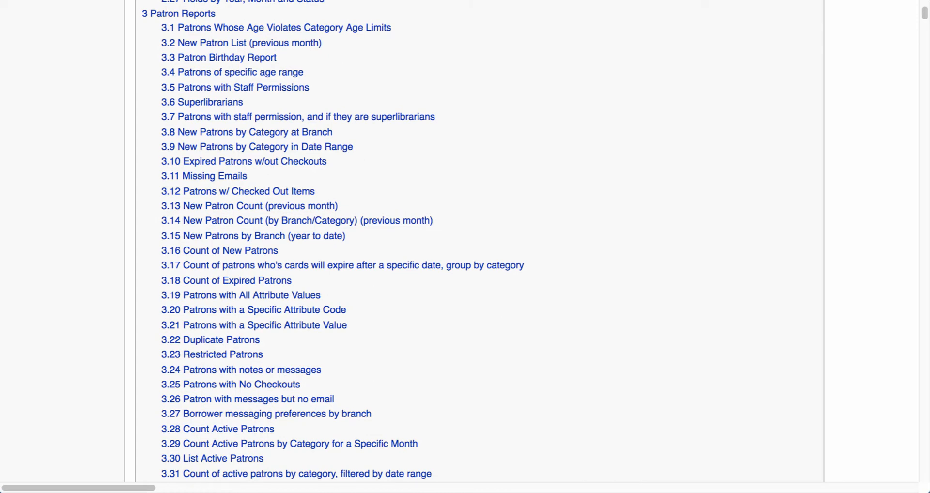
mouse_move(201, 102)
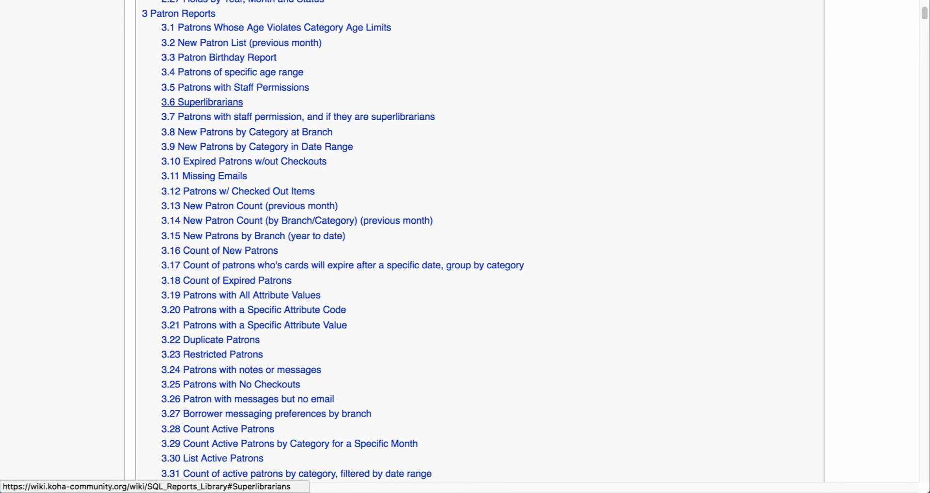
mouse_move(242, 160)
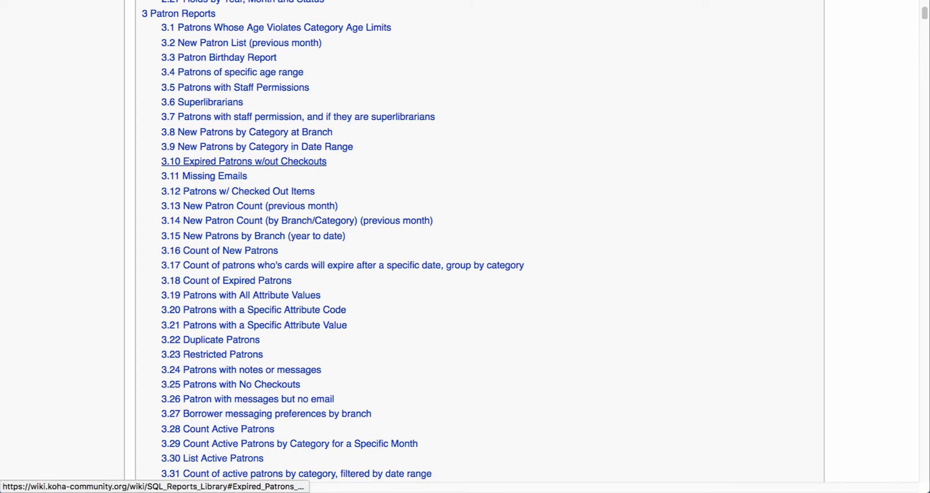
mouse_move(230, 383)
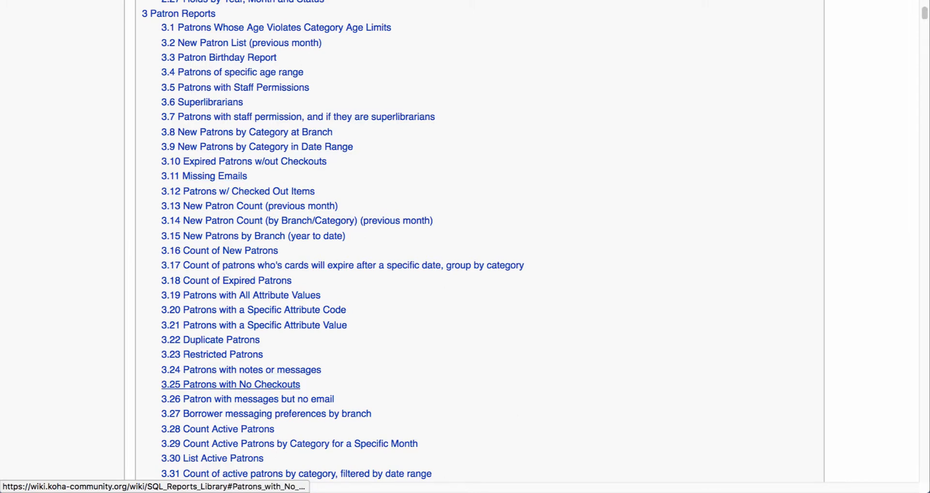
scroll(down, 3)
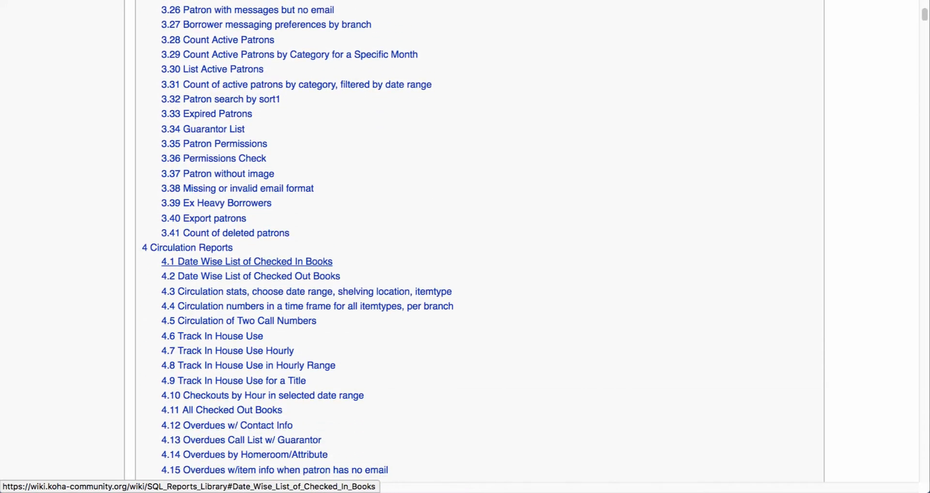
scroll(down, 3)
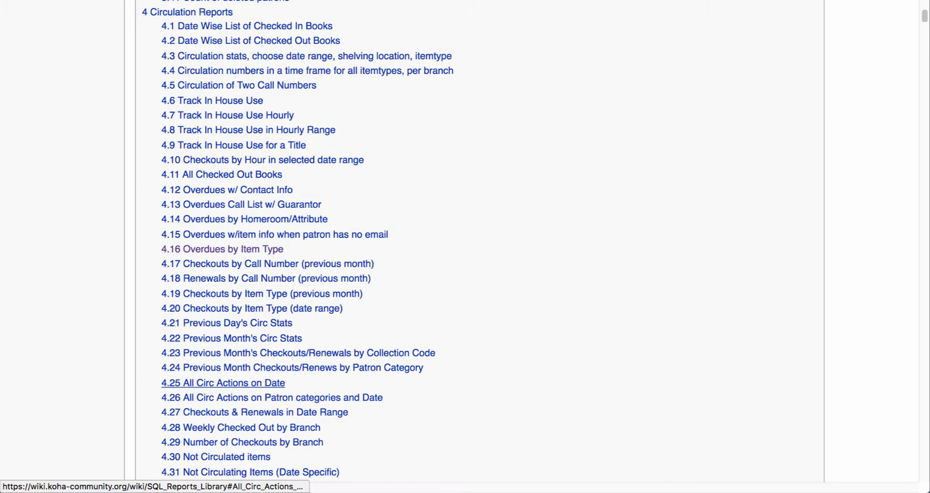
mouse_move(223, 382)
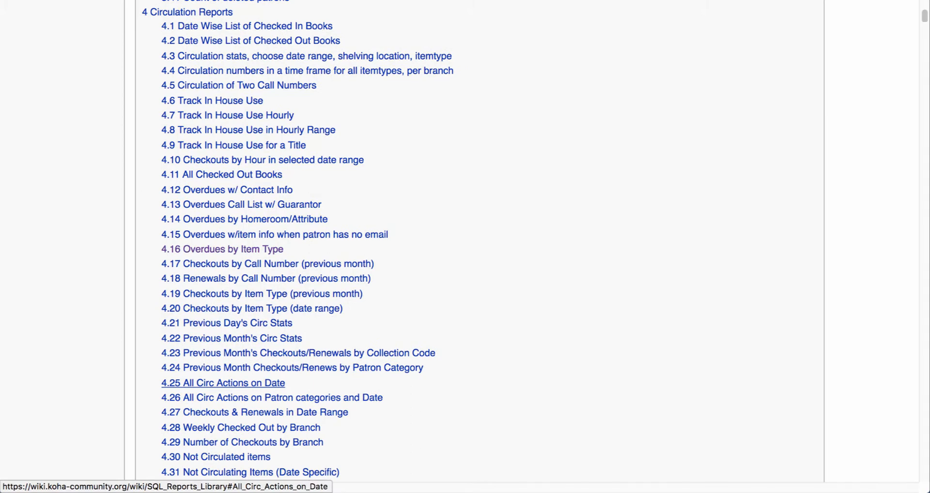
mouse_move(237, 86)
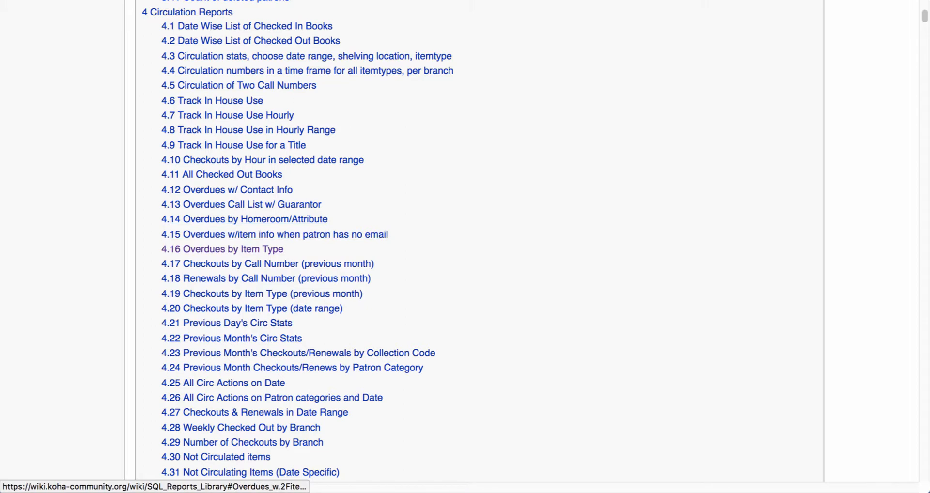
scroll(down, 3)
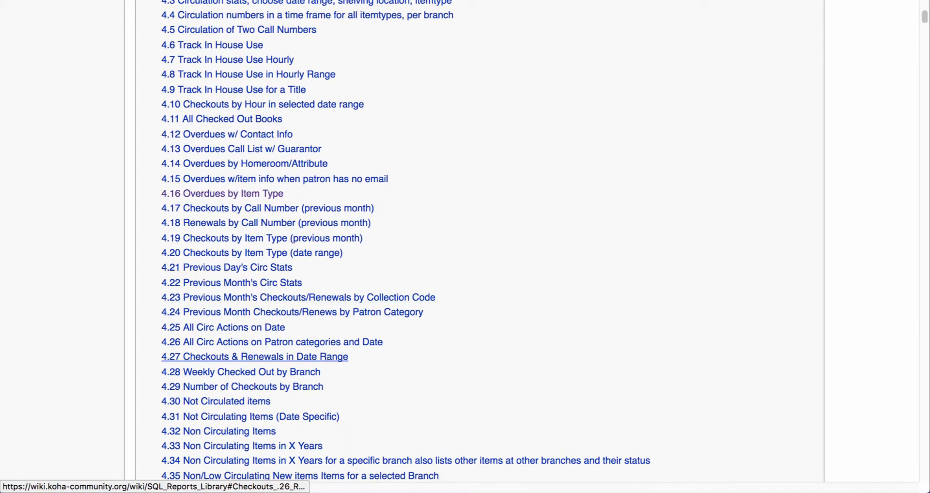
scroll(down, 3)
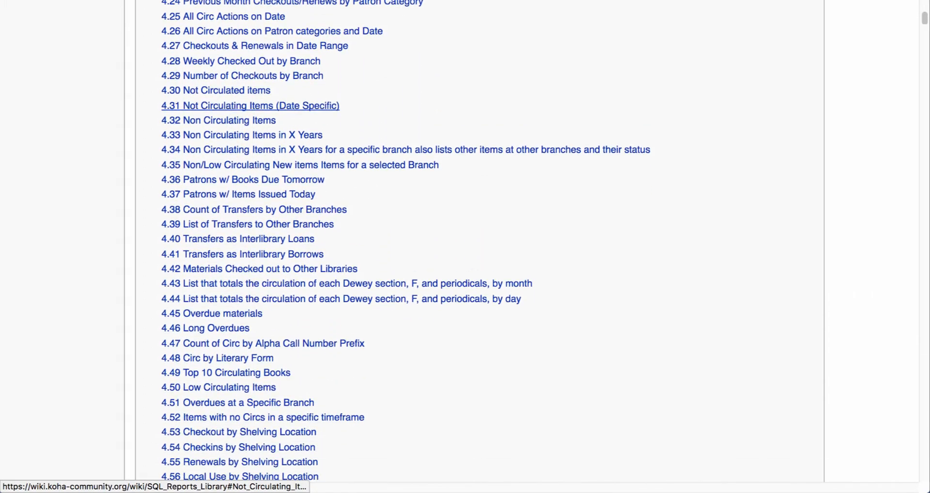
scroll(down, 3)
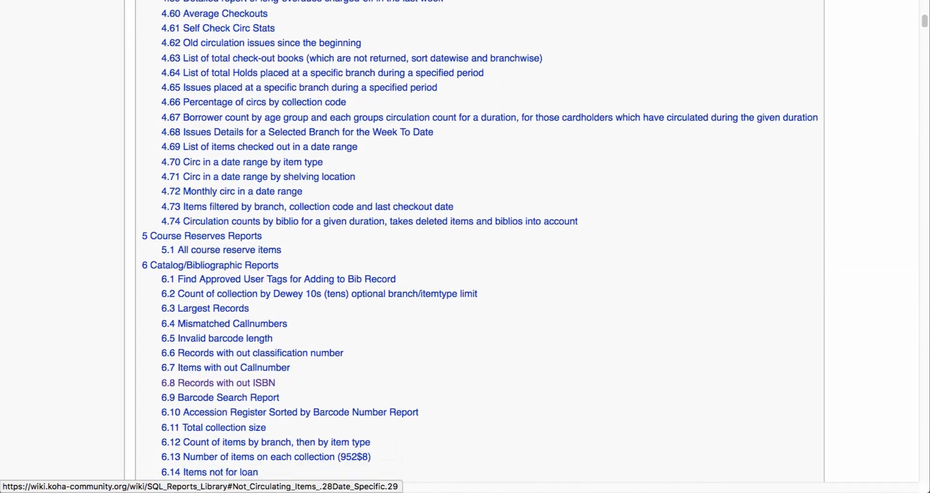
scroll(down, 3)
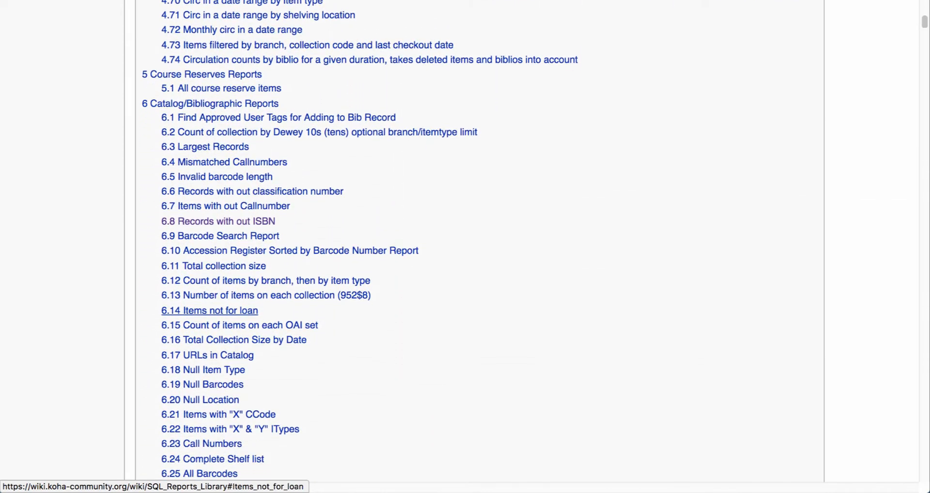
scroll(down, 3)
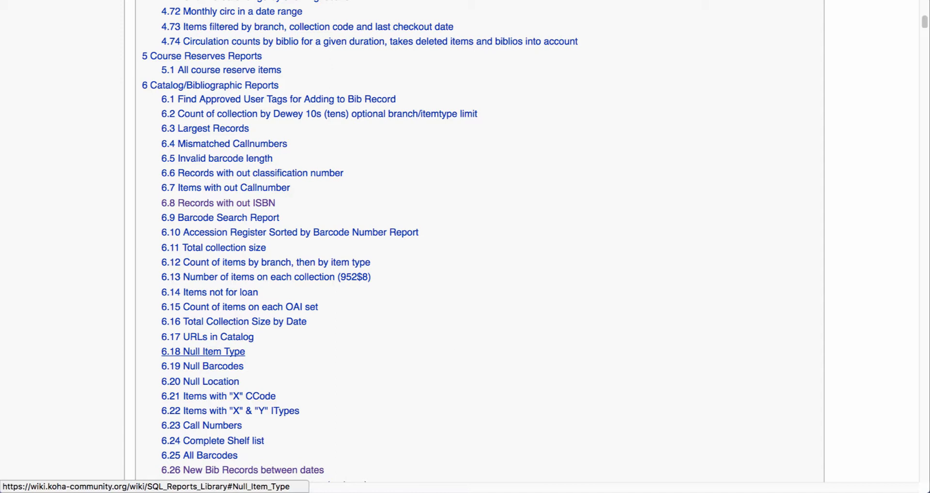
scroll(down, 3)
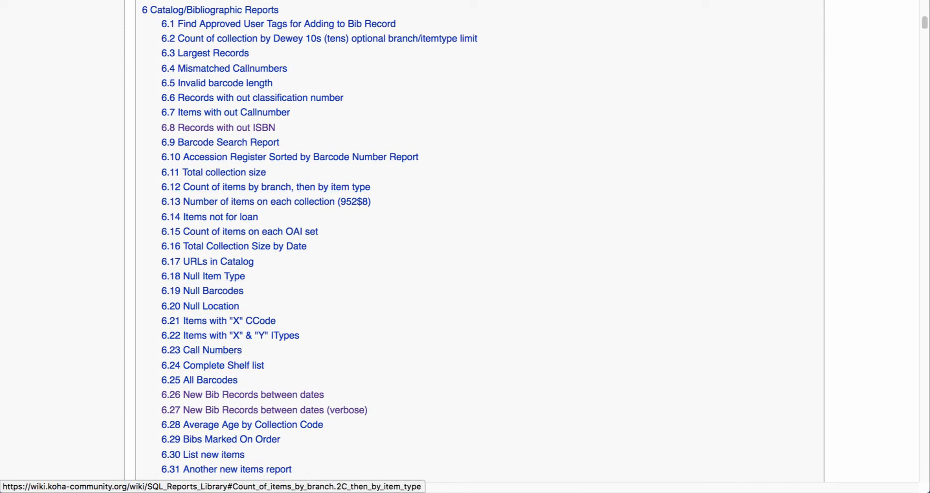
mouse_move(223, 67)
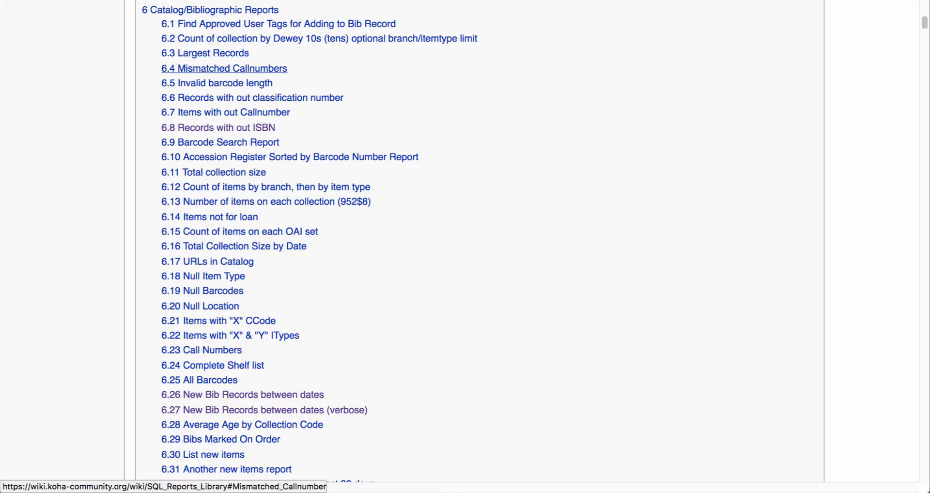
scroll(down, 3)
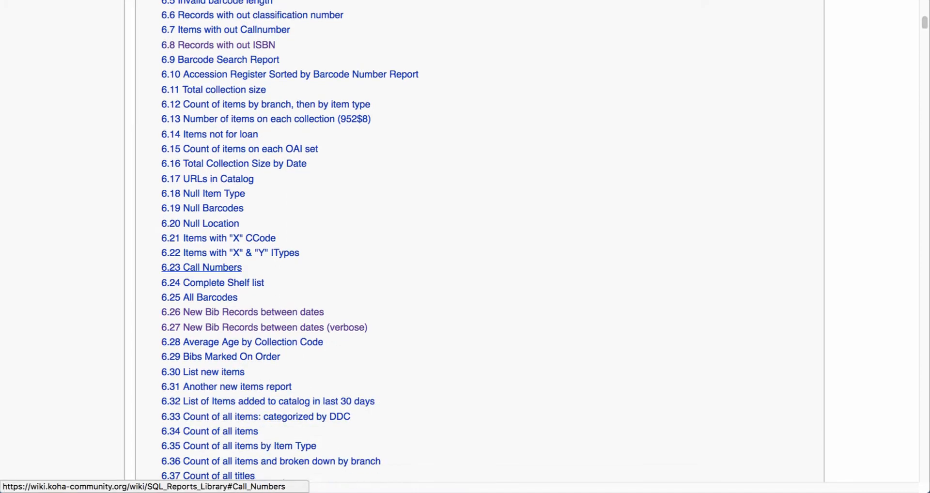
scroll(down, 3)
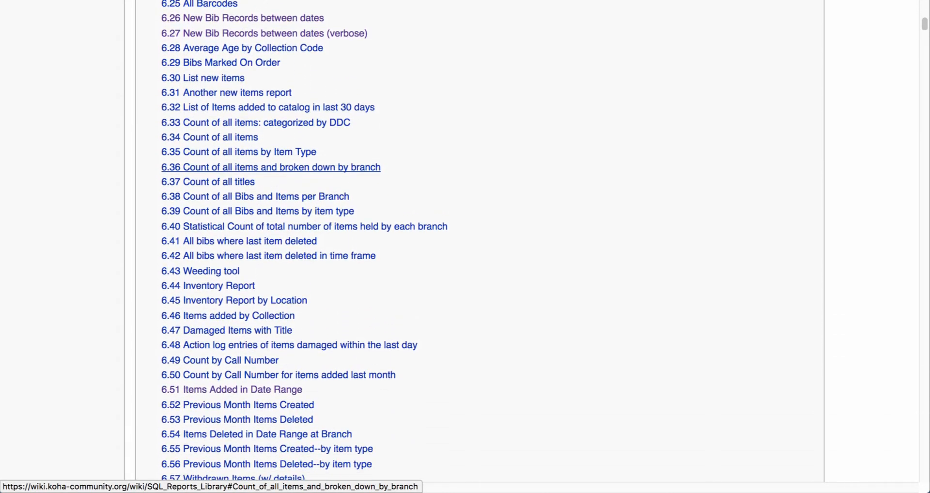
scroll(down, 3)
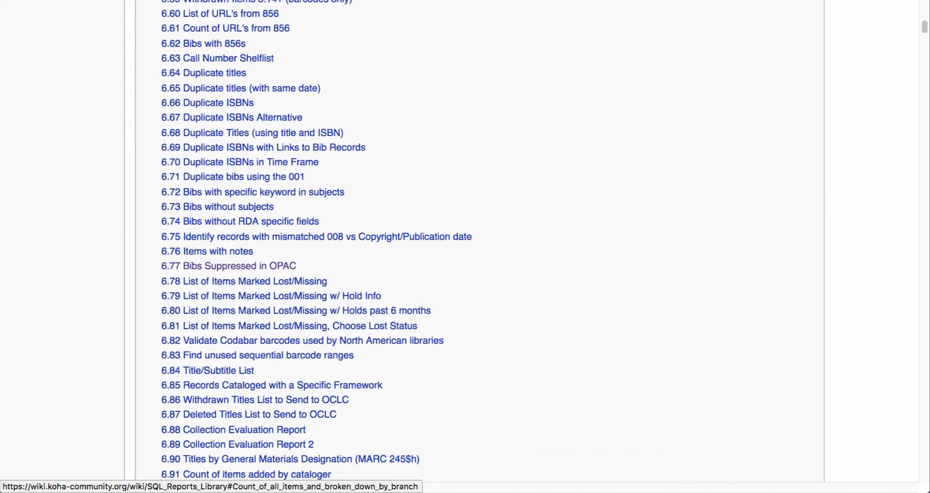
scroll(down, 3)
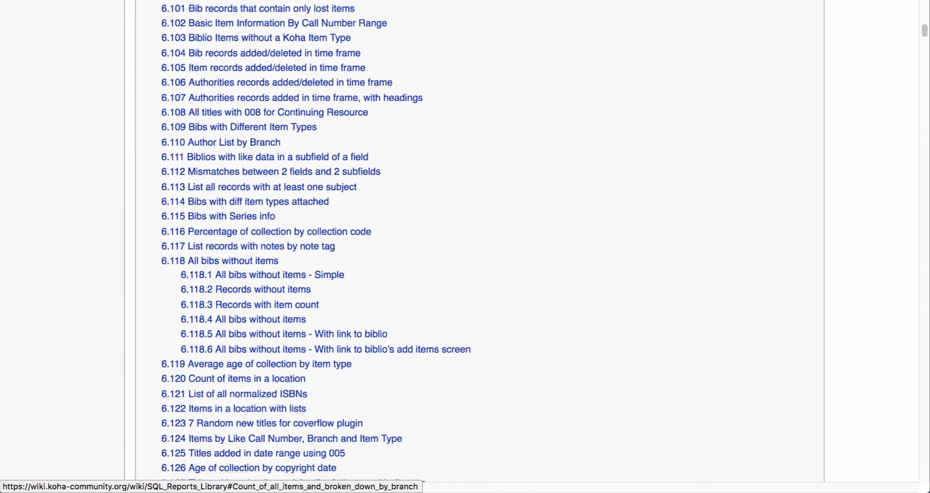
scroll(down, 3)
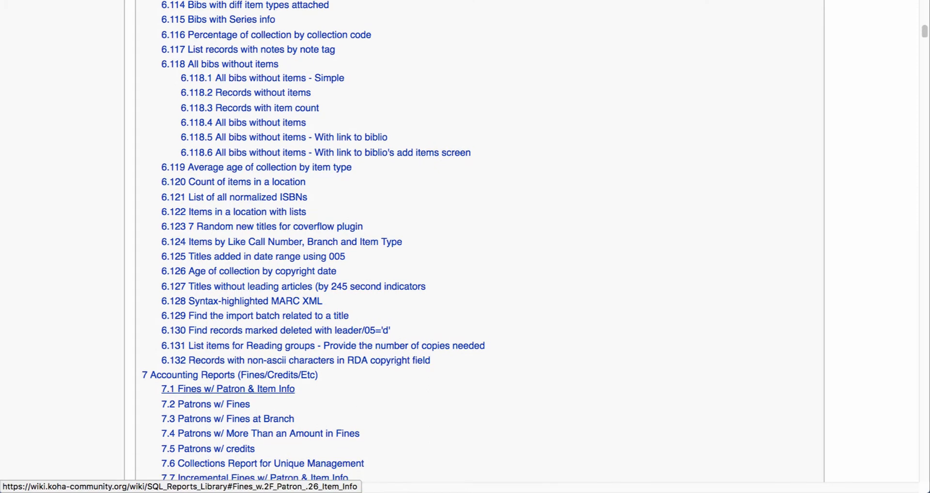
scroll(down, 3)
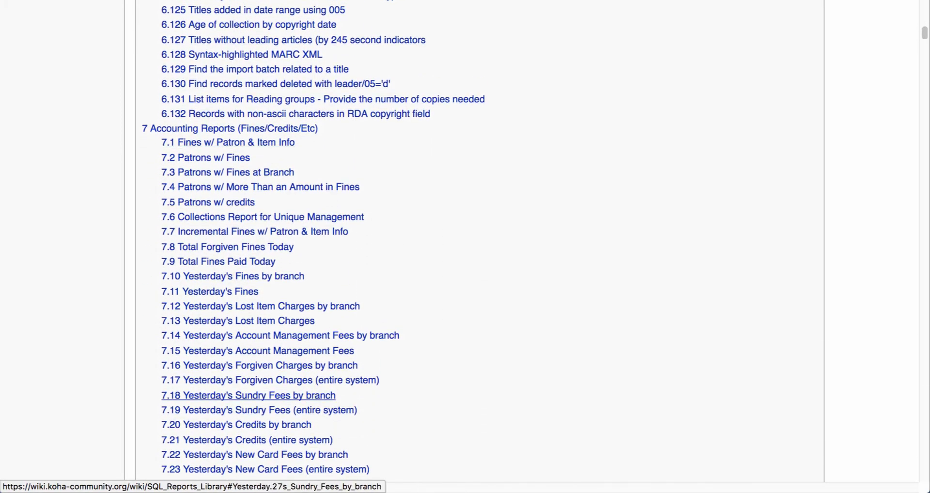
scroll(down, 3)
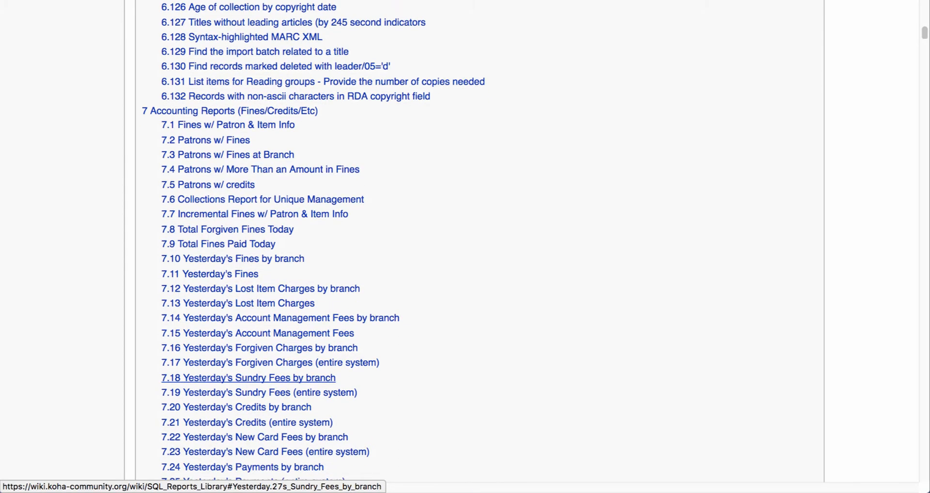
scroll(down, 3)
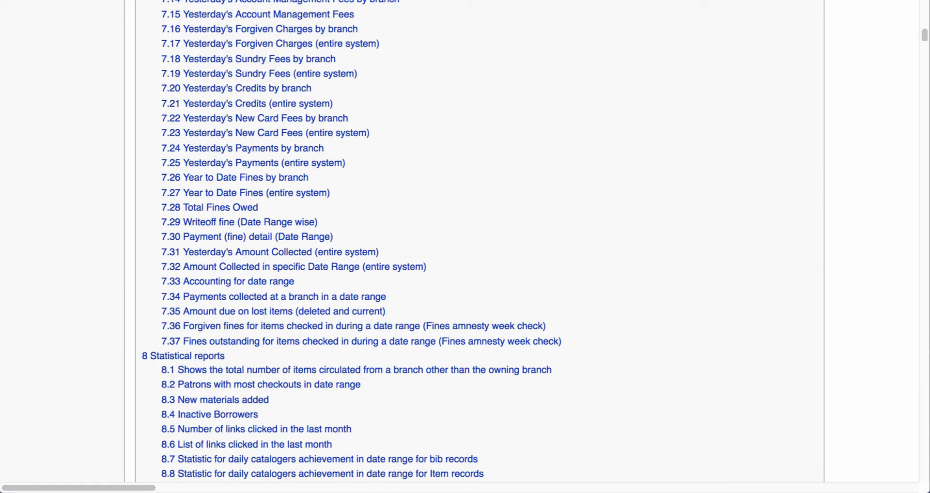
scroll(down, 3)
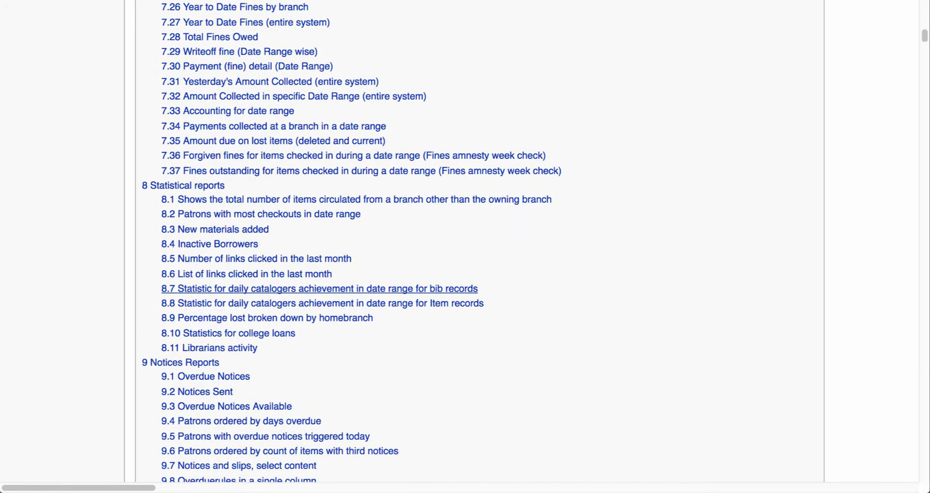
scroll(down, 3)
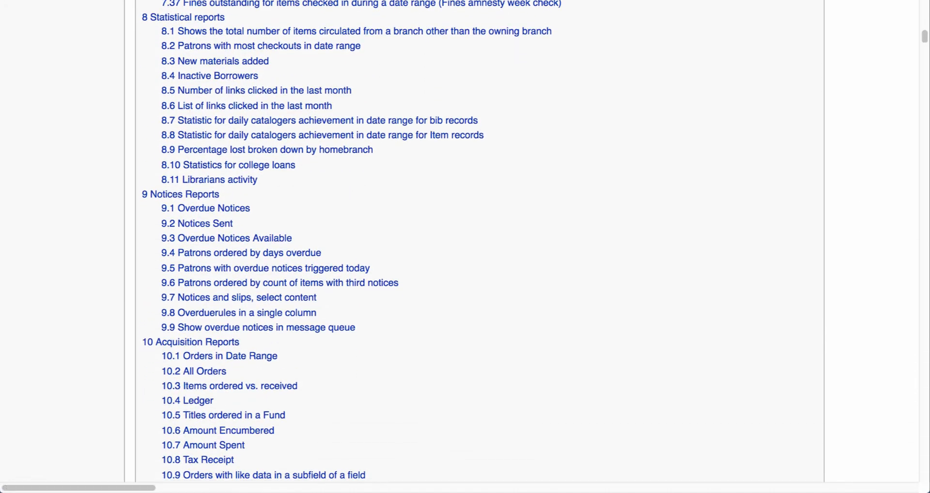
scroll(down, 3)
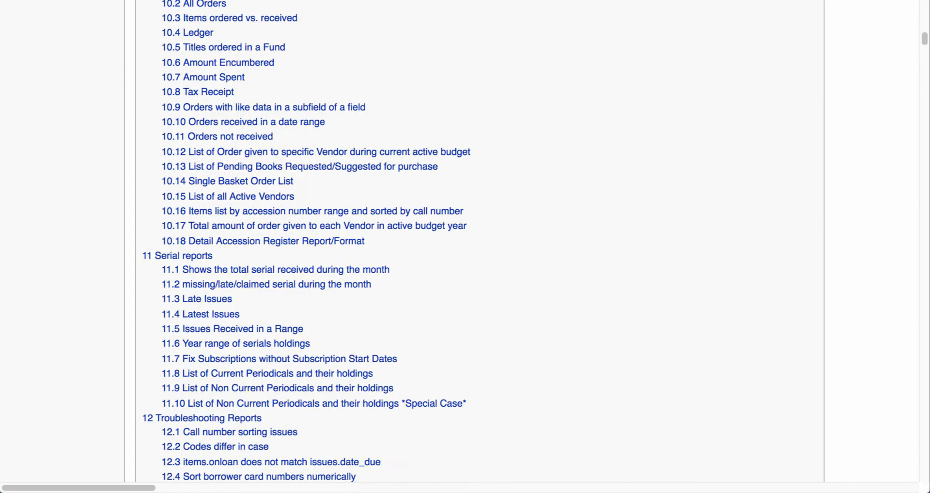
scroll(down, 3)
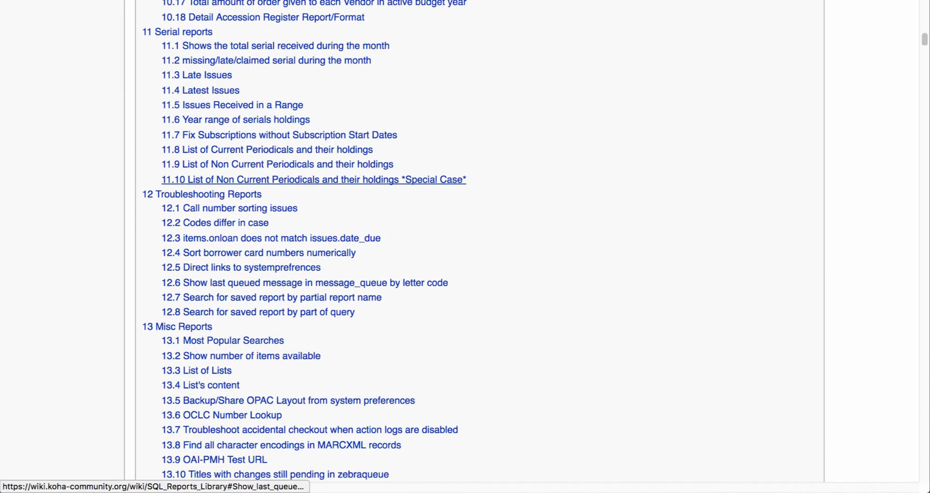
scroll(up, 3)
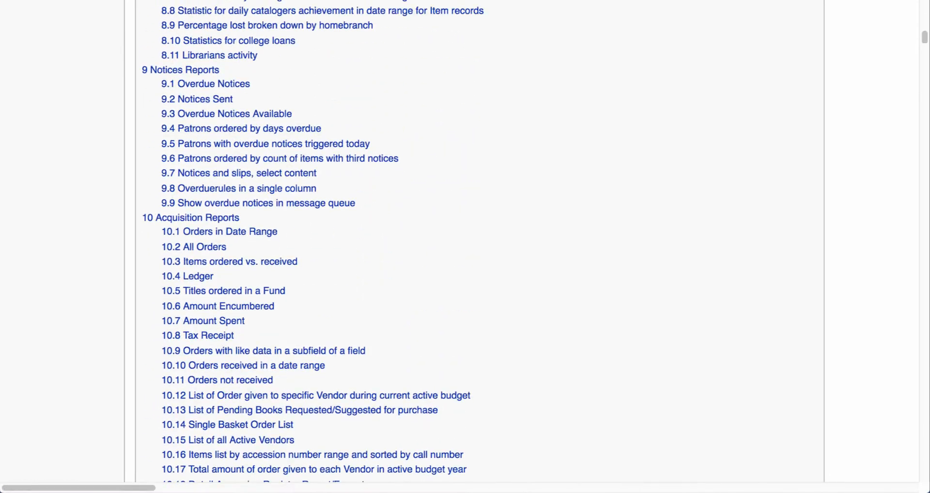
scroll(up, 3)
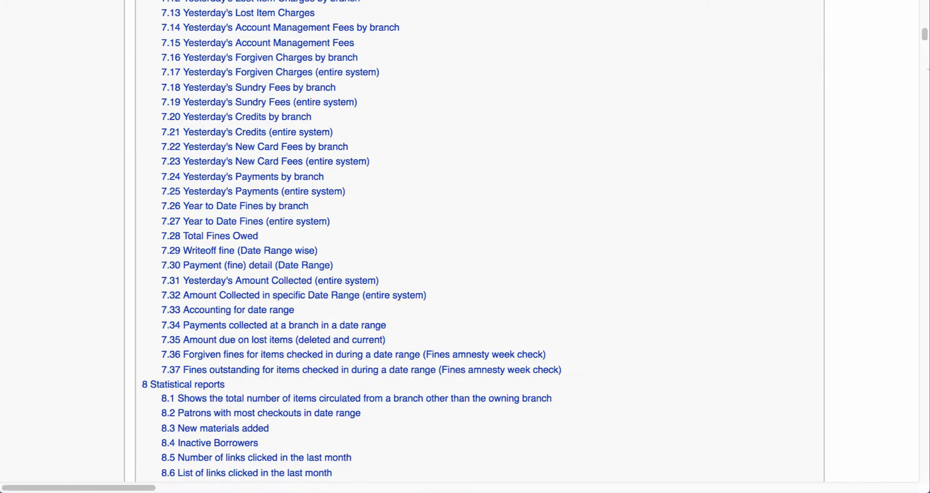
scroll(up, 3)
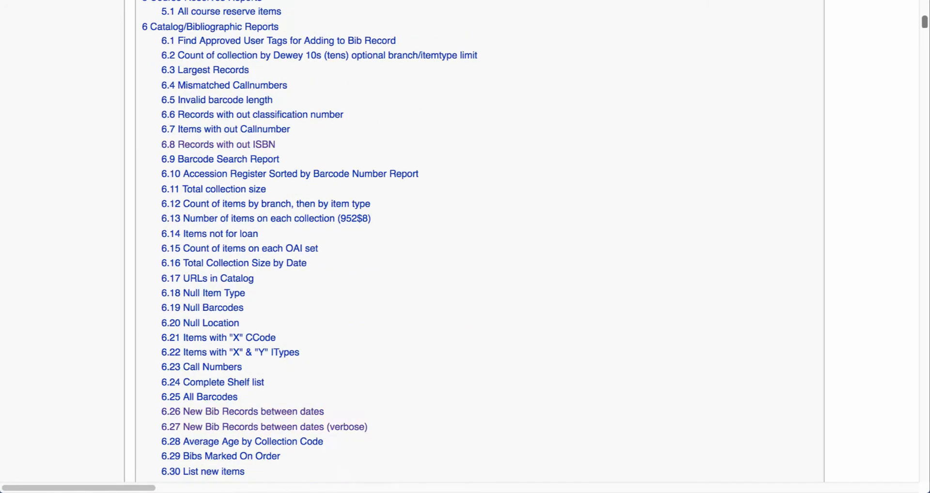
scroll(up, 3)
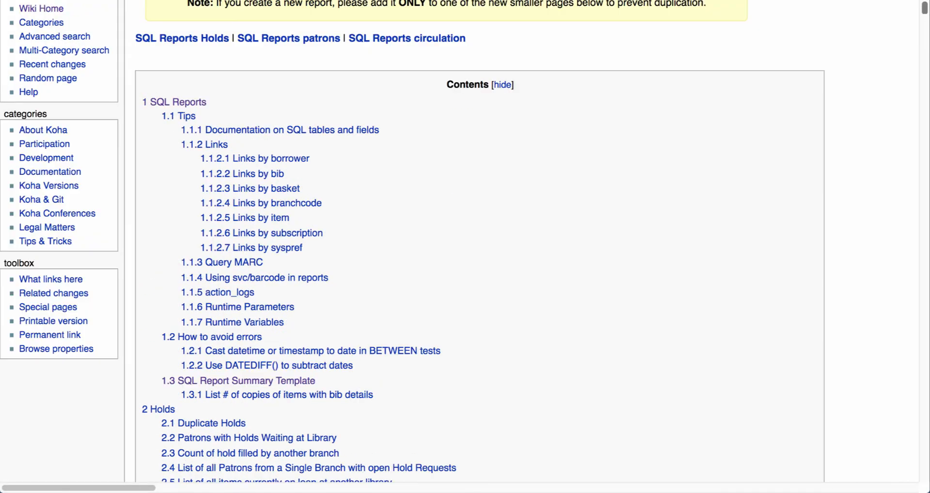
scroll(down, 3)
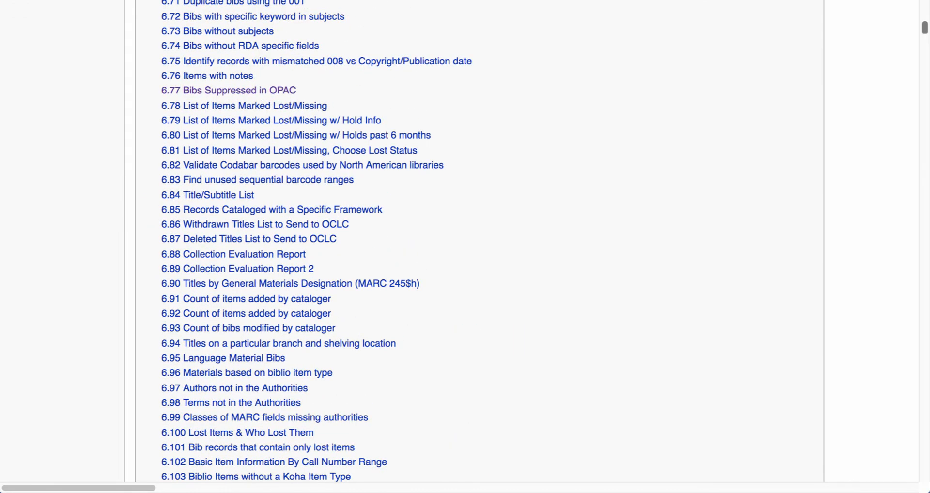
mouse_move(229, 90)
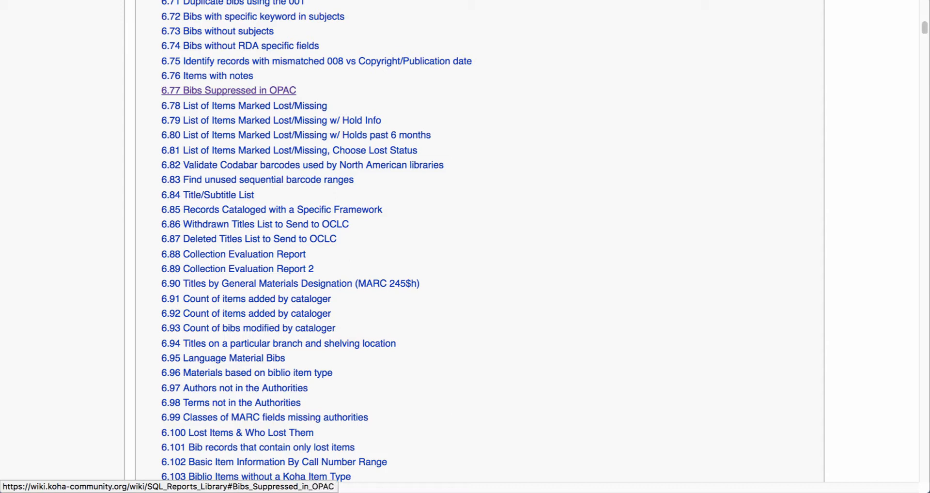
Step: Jump to the Bibs Suppressed in OPAC entry and select its SQL query
click(228, 91)
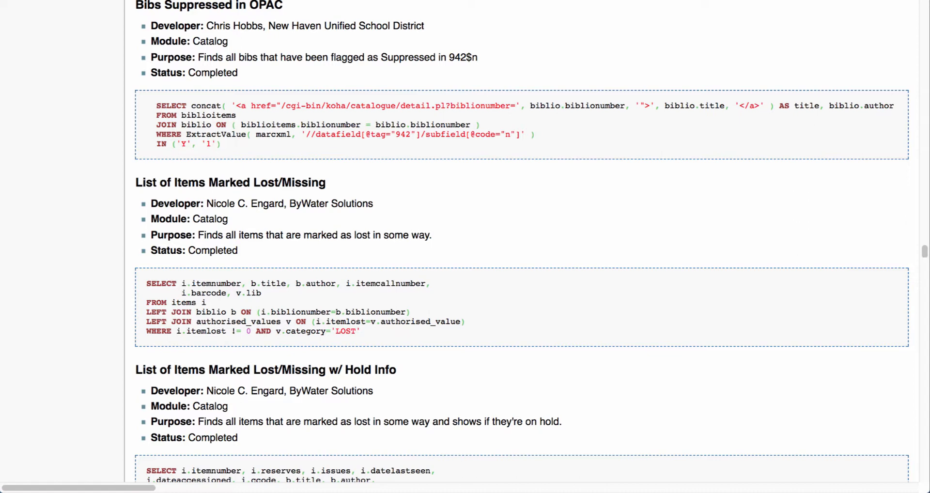
double_click(170, 105)
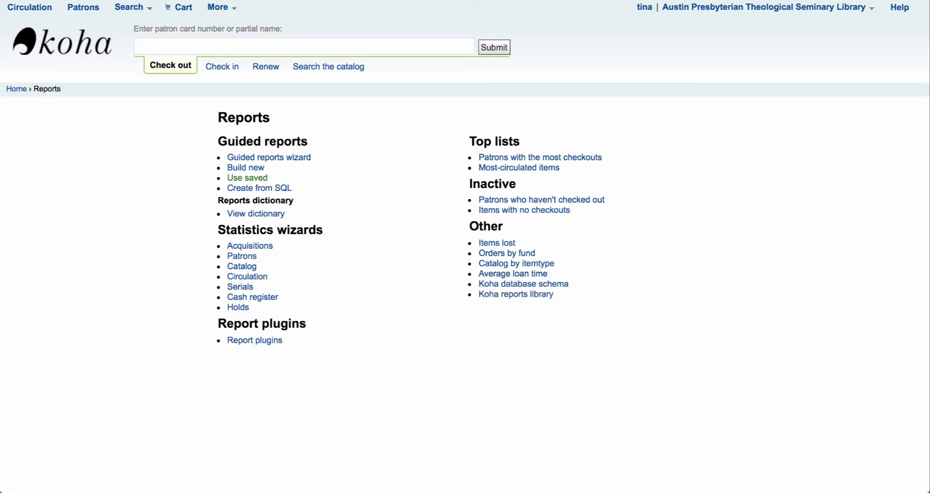
mouse_move(258, 188)
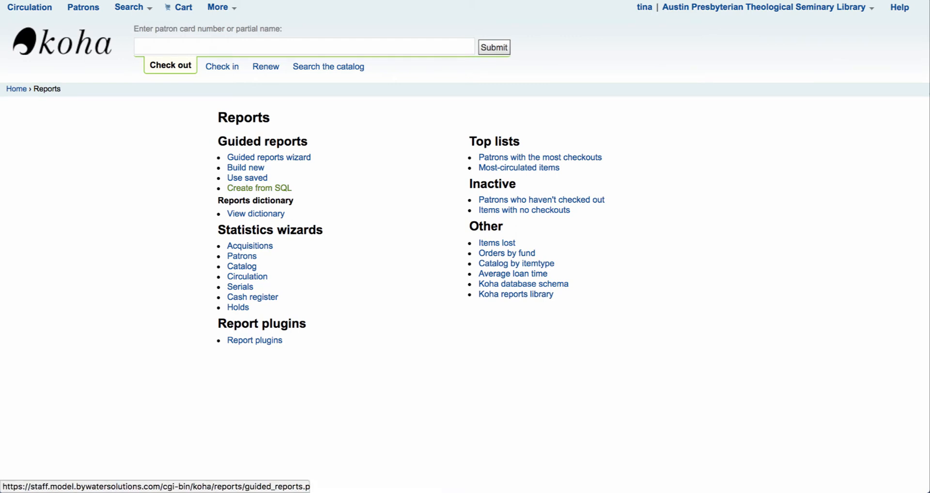
Step: Start a Create from SQL report and paste the Bibs Suppressed in OPAC query, checking it against the wiki
click(260, 187)
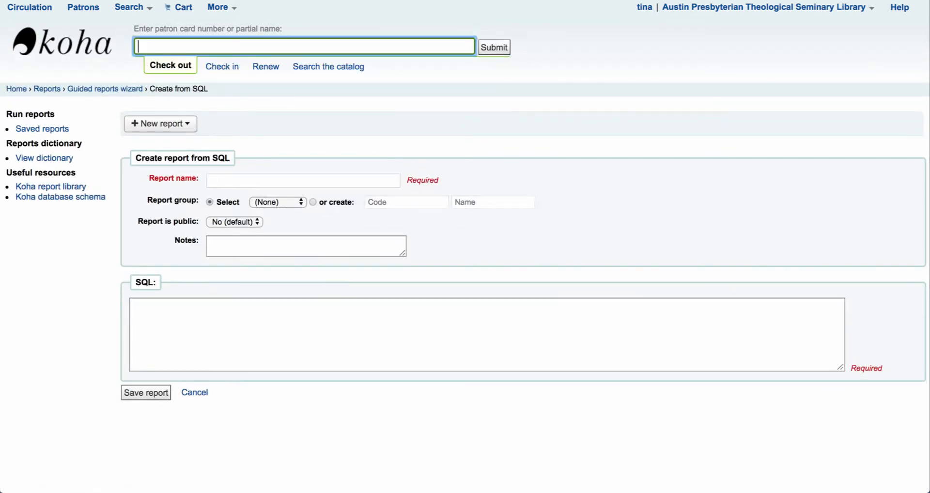
click(486, 334)
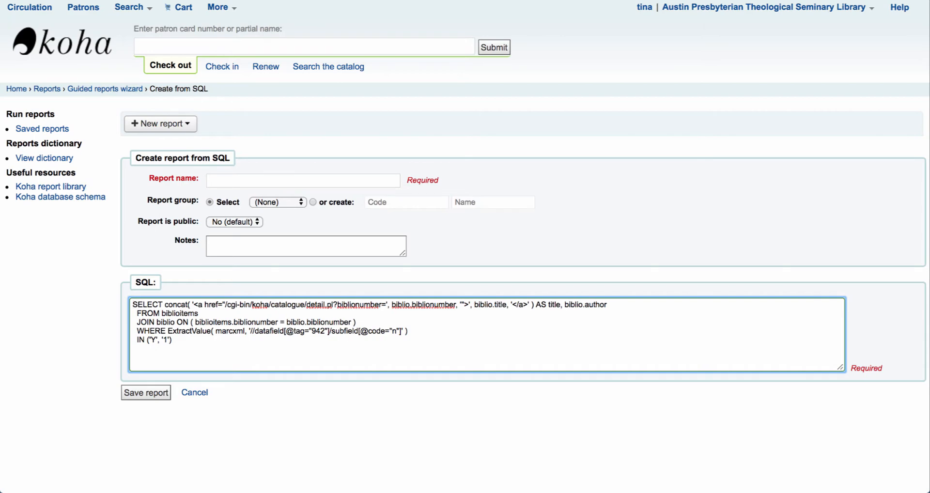
click(50, 186)
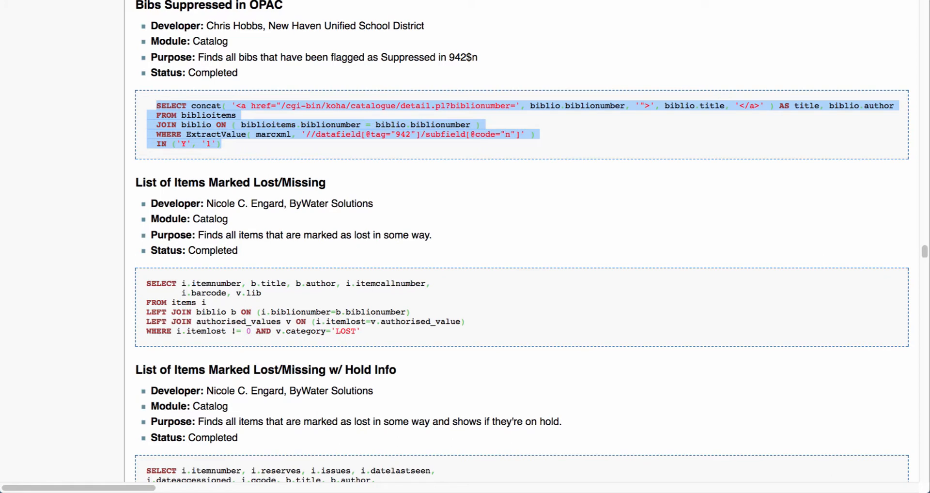
scroll(up, 3)
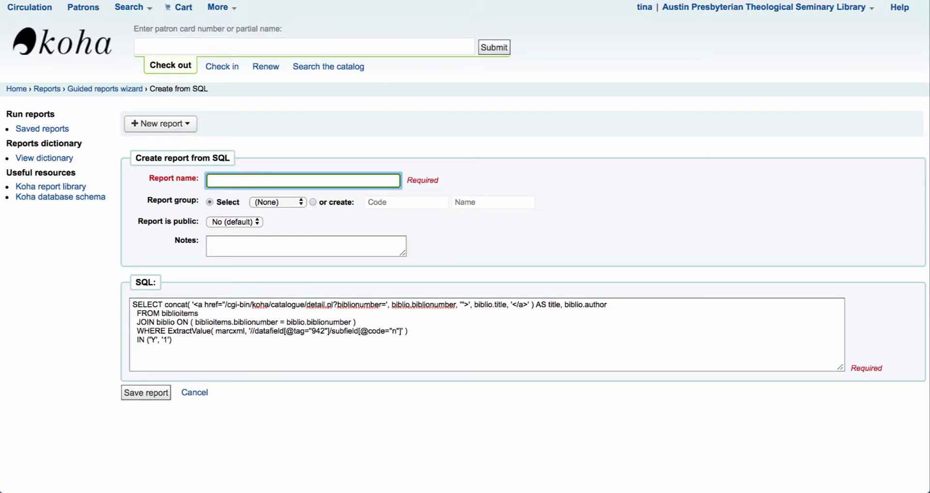
Step: Name the report 'Bibs Suppressed in OPAC' and file it under the Catalog report group
text(Bibs Suppressed in OPAC)
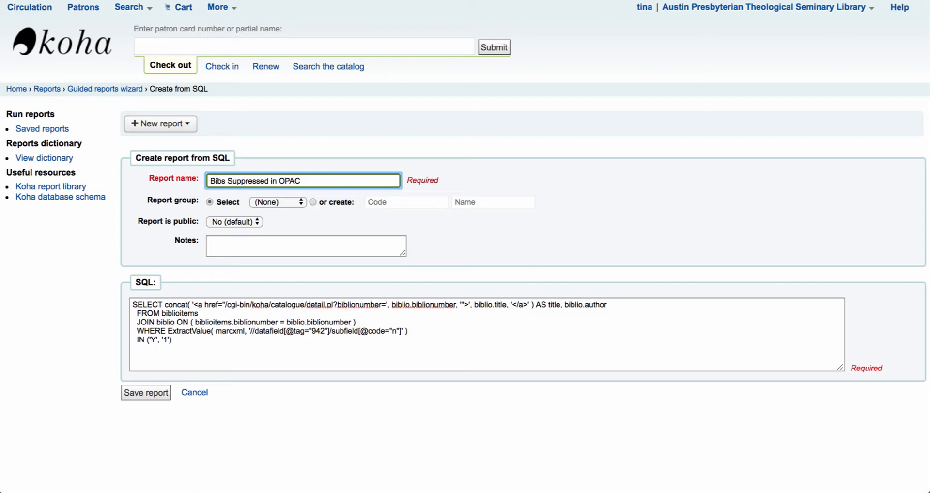
click(277, 201)
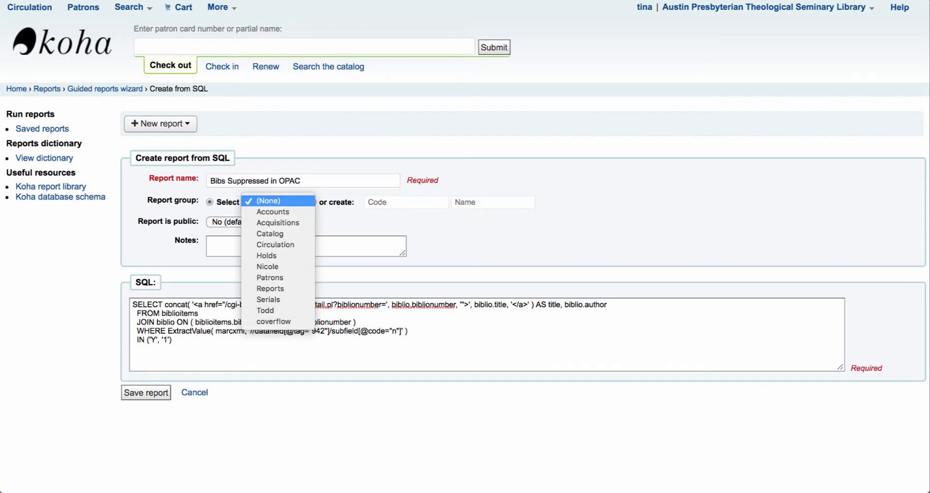
mouse_move(271, 233)
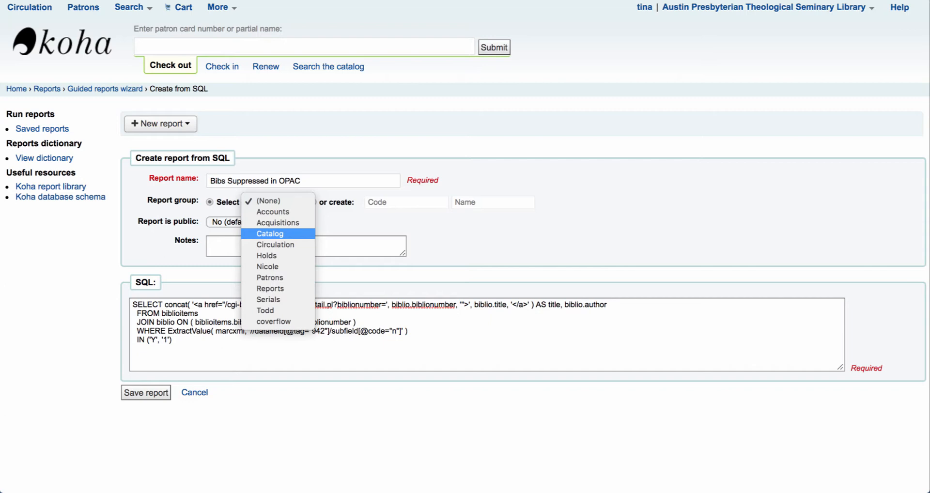
click(269, 233)
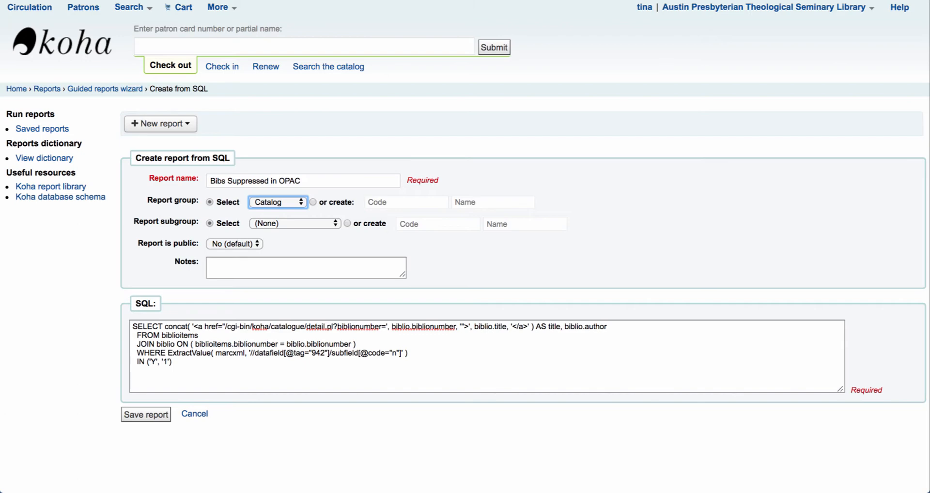
Step: Review the report subgroup choices, leaving none set, and look at the create-subgroup option
click(295, 223)
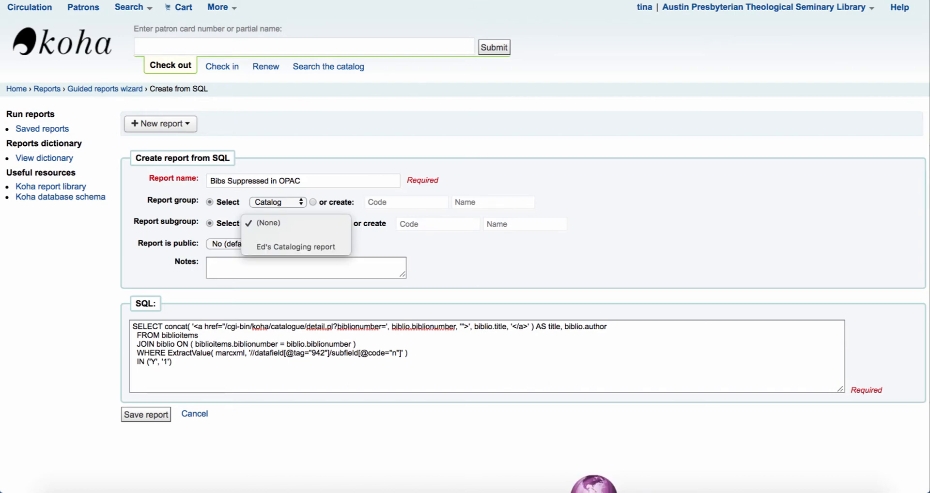
click(295, 223)
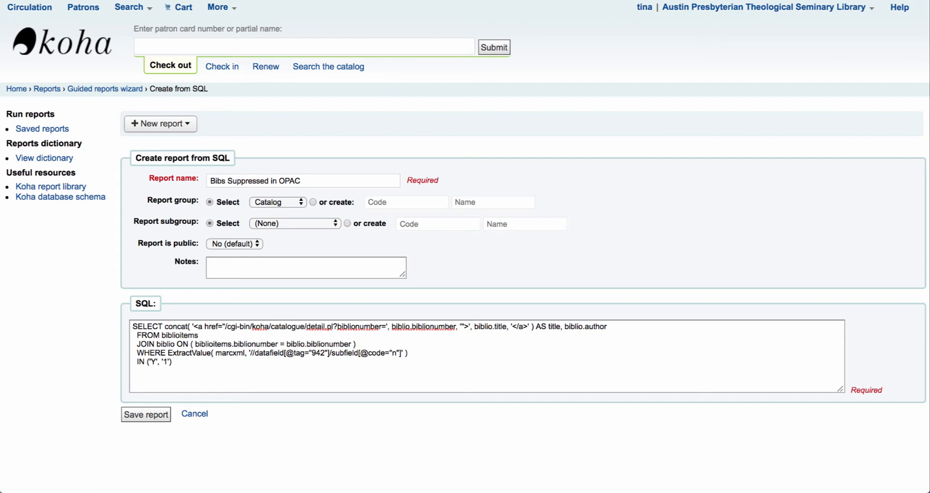
click(348, 223)
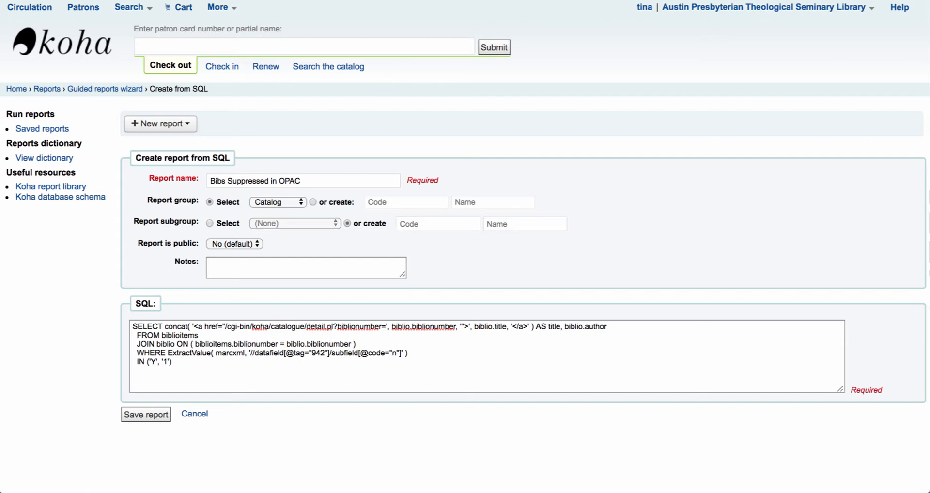
click(437, 224)
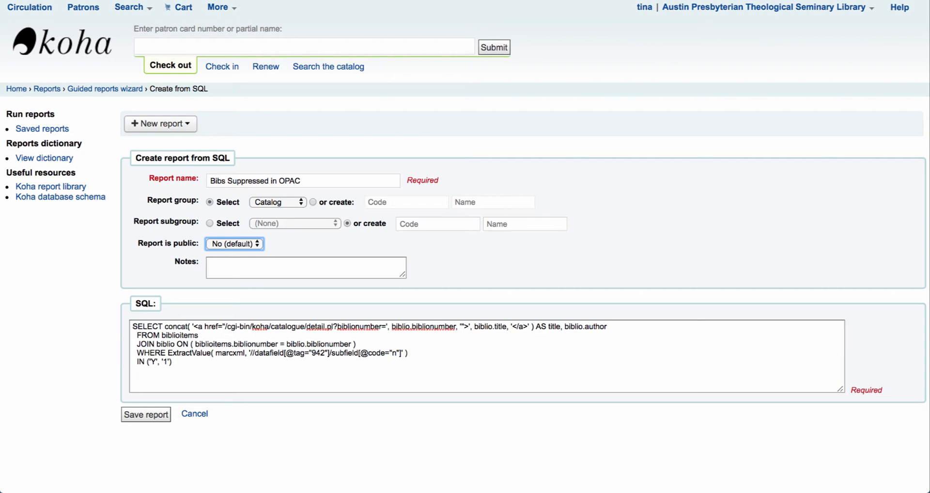
Step: Keep Report is public at No and note 'Suppressed in 942$n' with status, developer and module details
click(234, 243)
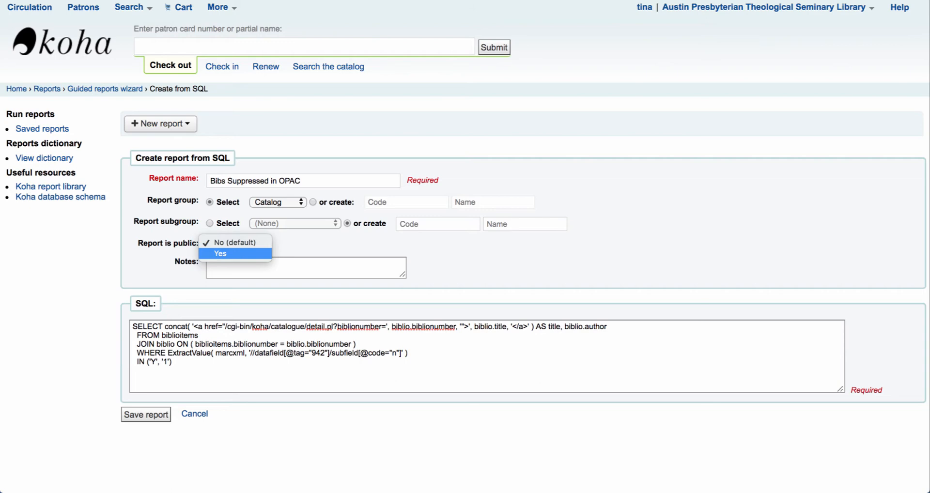
click(232, 242)
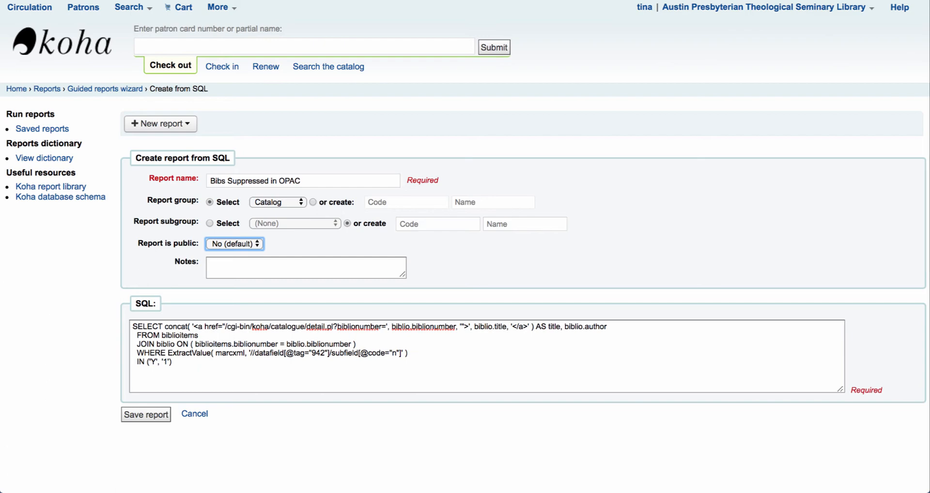
click(305, 267)
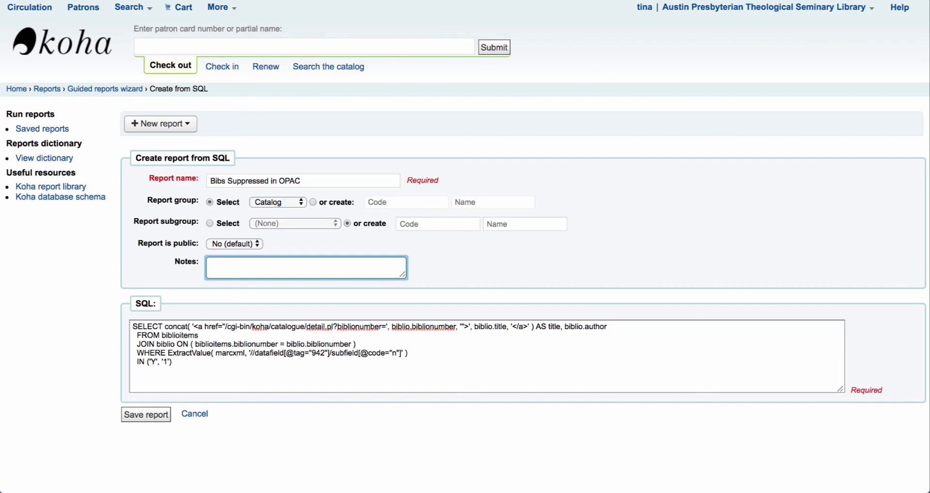
click(50, 186)
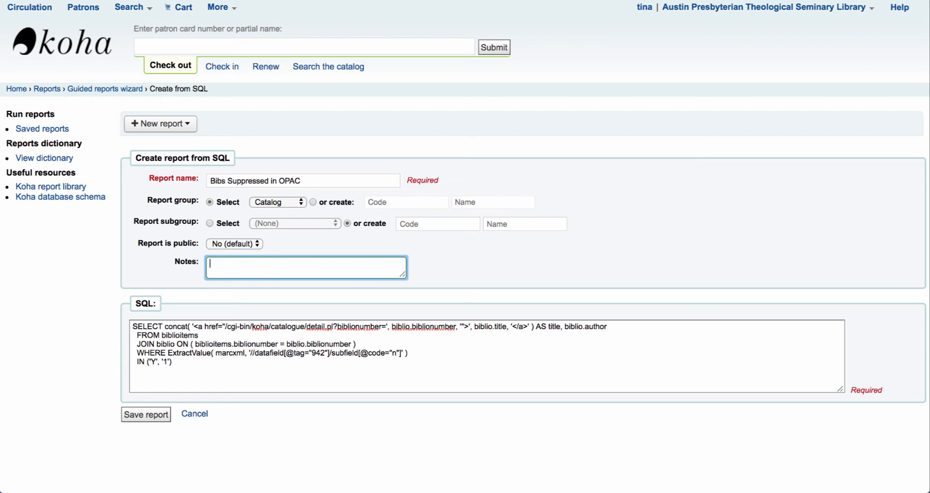
text(Suppressed in 942$n)
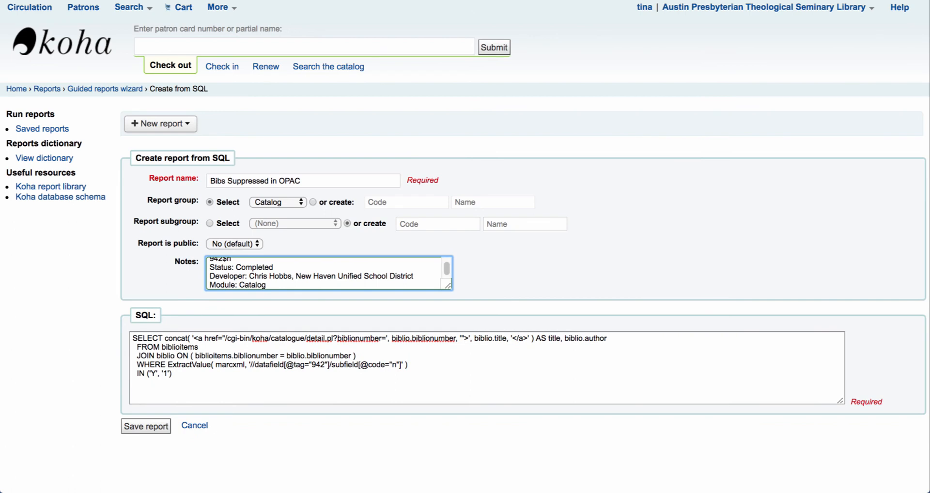
Step: Save the Bibs Suppressed in OPAC report and reach its confirmation page
click(145, 427)
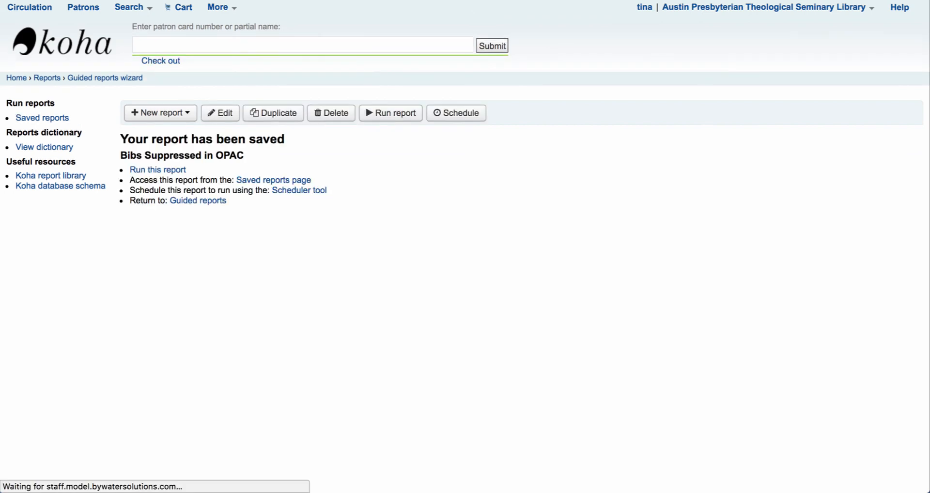
click(303, 46)
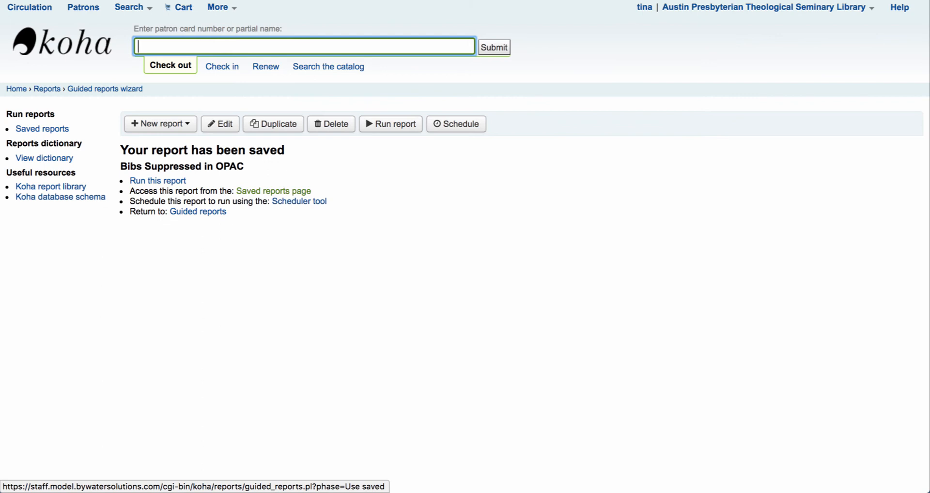
mouse_move(300, 202)
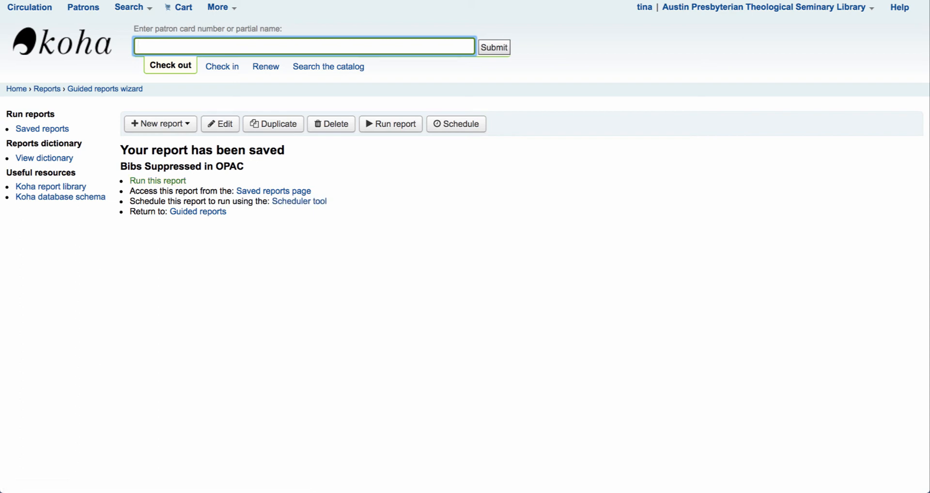
mouse_move(198, 210)
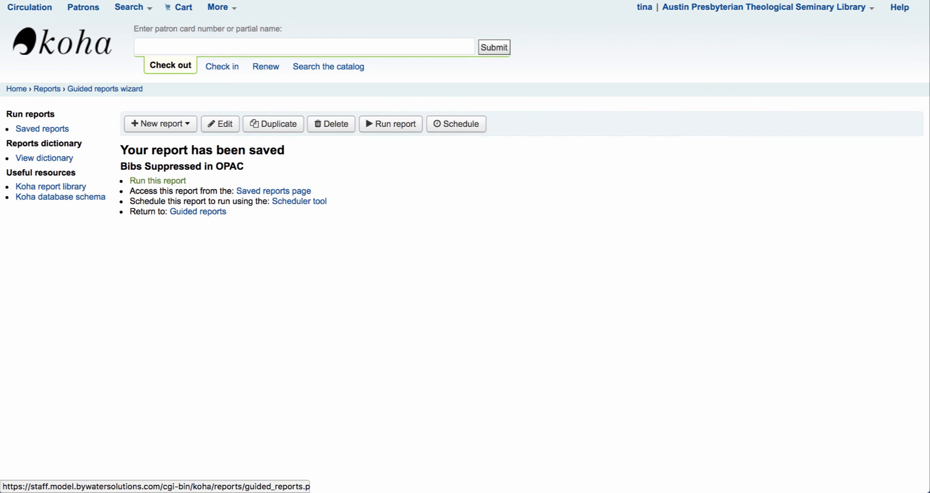
click(158, 180)
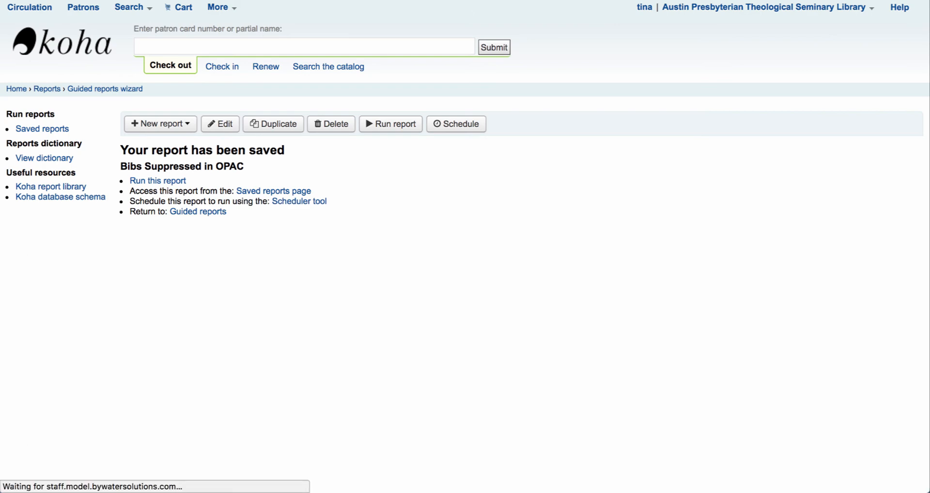
Step: Run the report to list its 12 titles and show the CSV, tab separated and ODS download choices
click(158, 180)
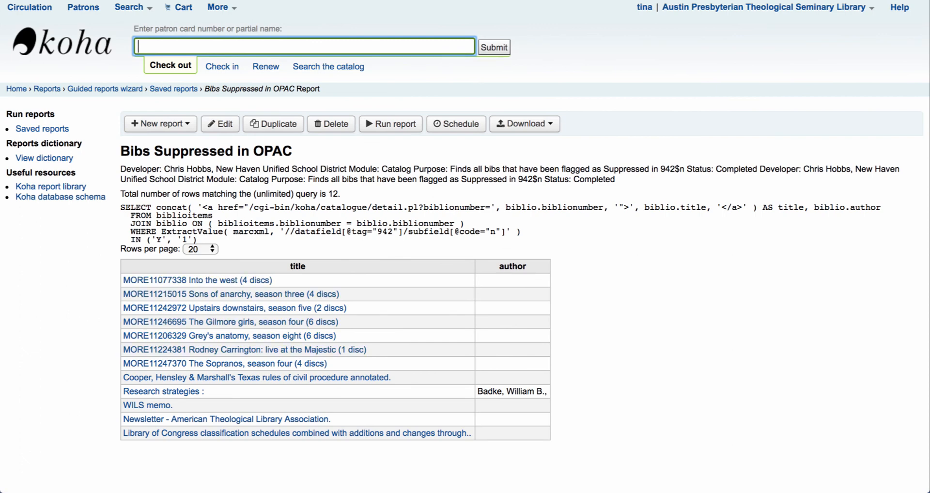
mouse_move(196, 279)
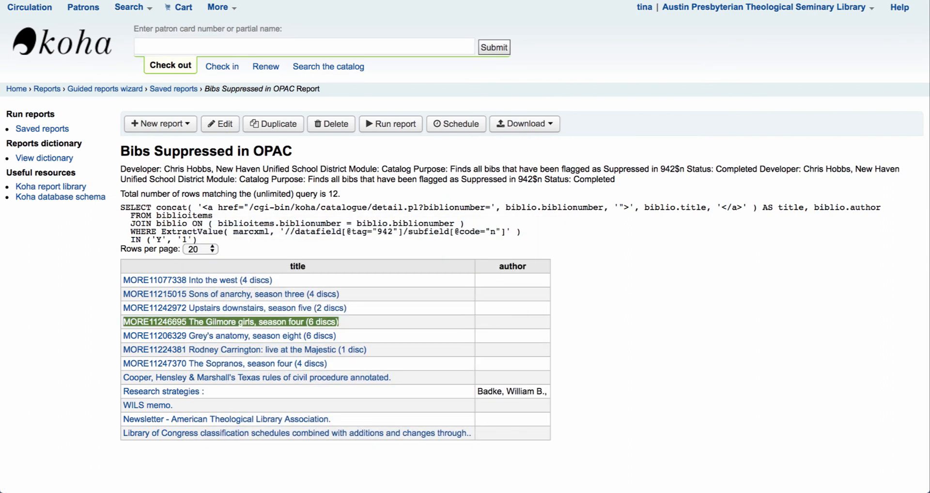
click(231, 321)
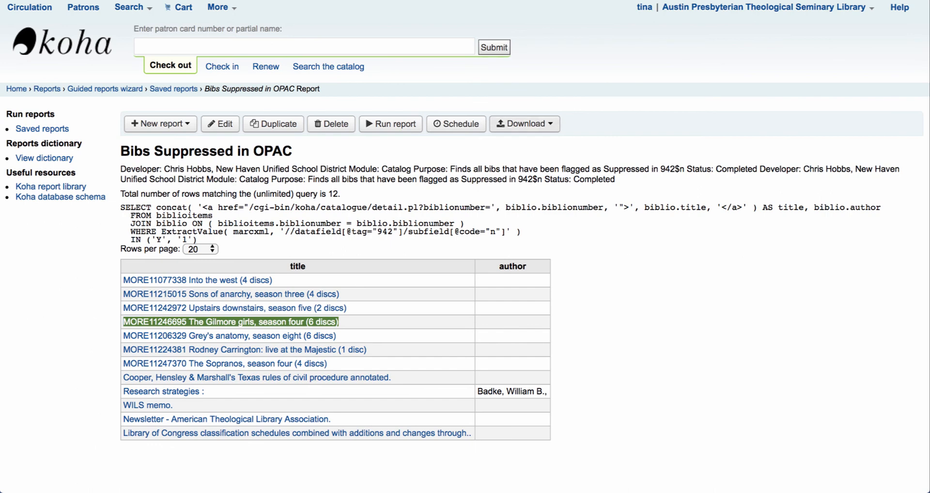
click(524, 123)
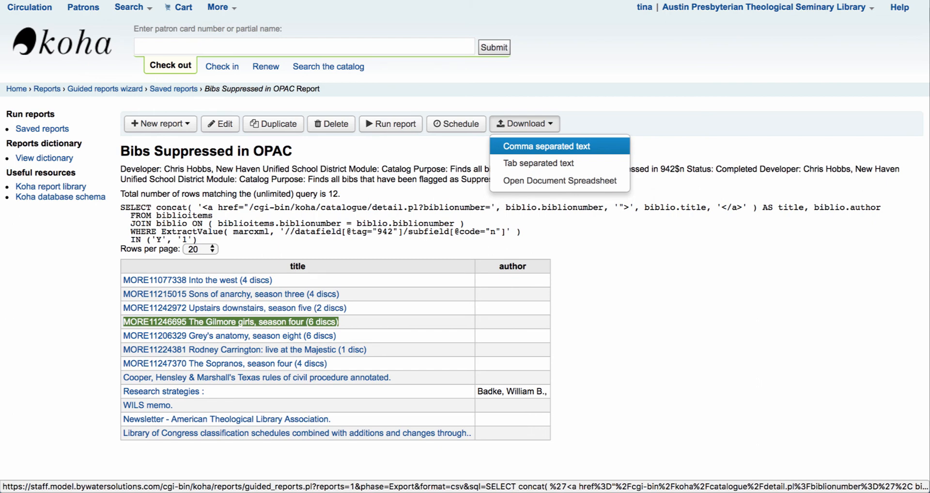
mouse_move(558, 180)
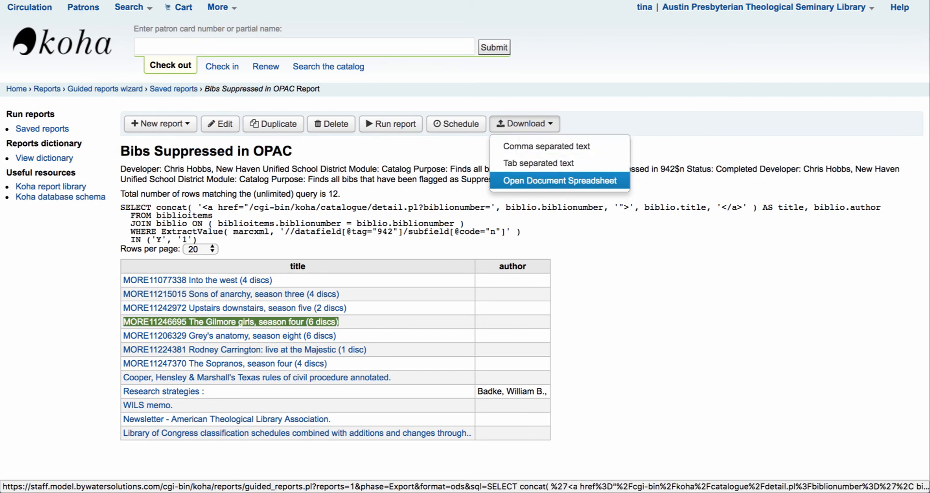
mouse_move(558, 180)
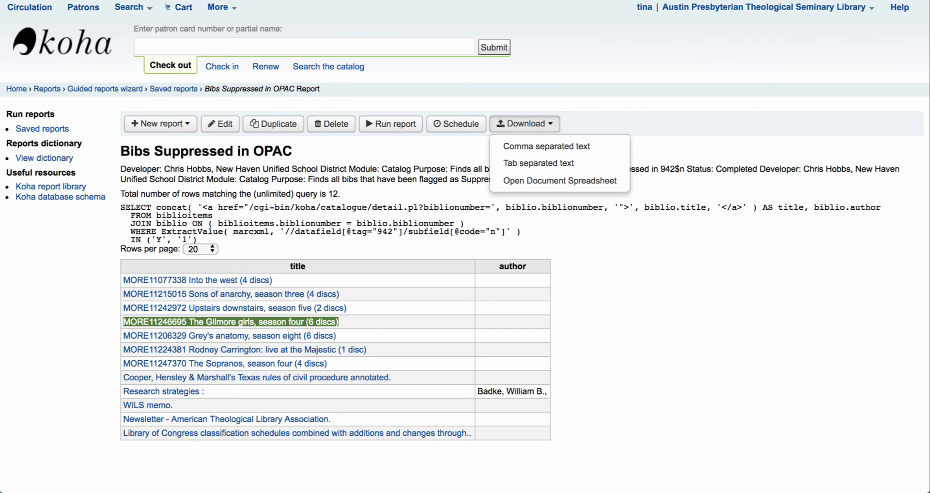